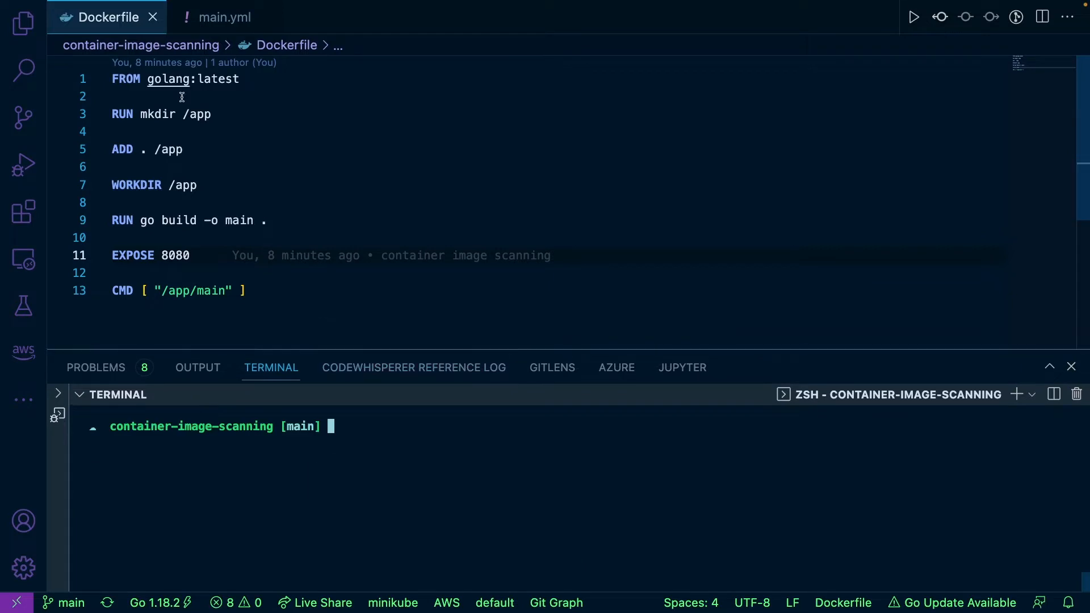
mouse_move(395, 202)
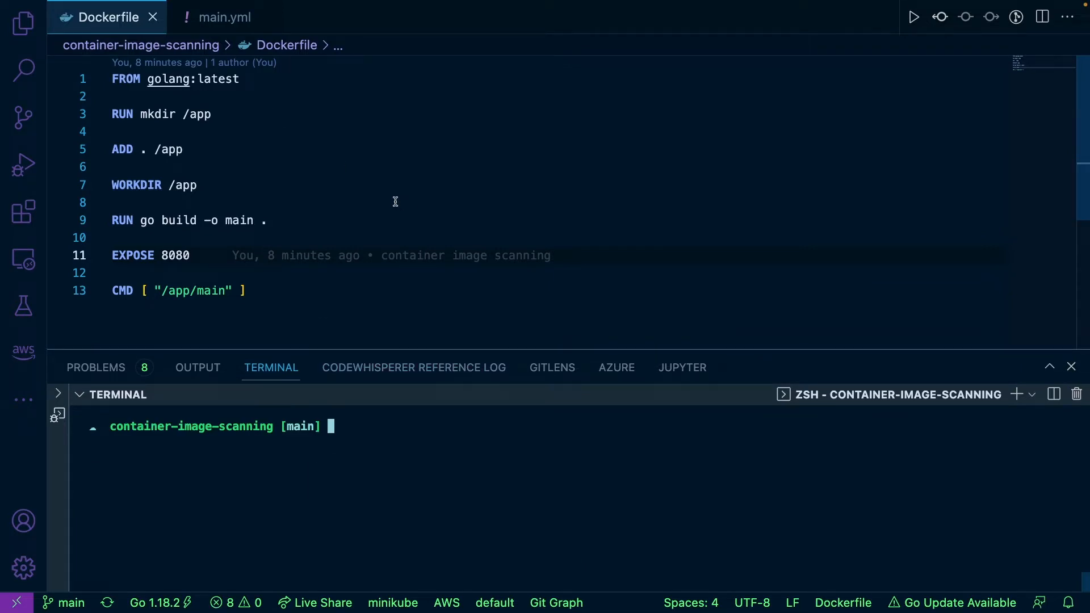
mouse_move(394, 463)
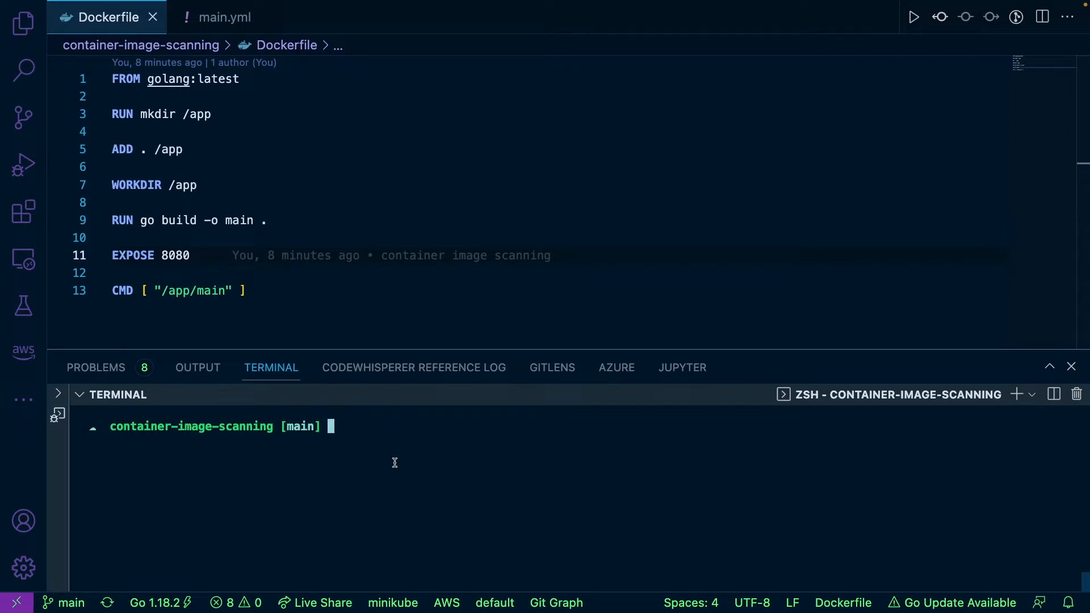
Step: Run checkov -d . --framework dockerfile in the terminal to scan the Dockerfile
text(checkov -d)
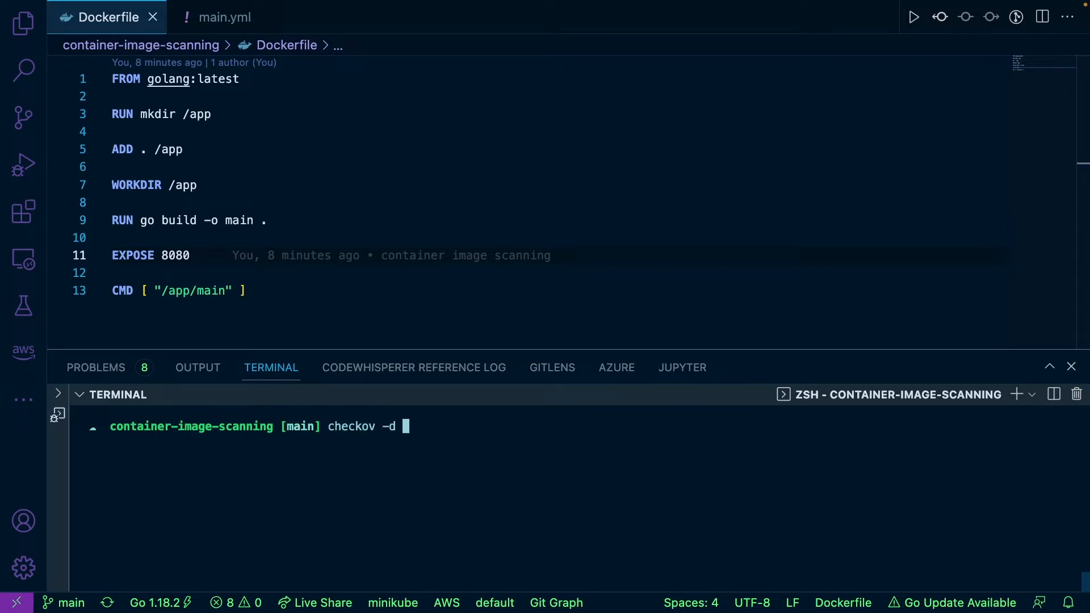
text(. --f)
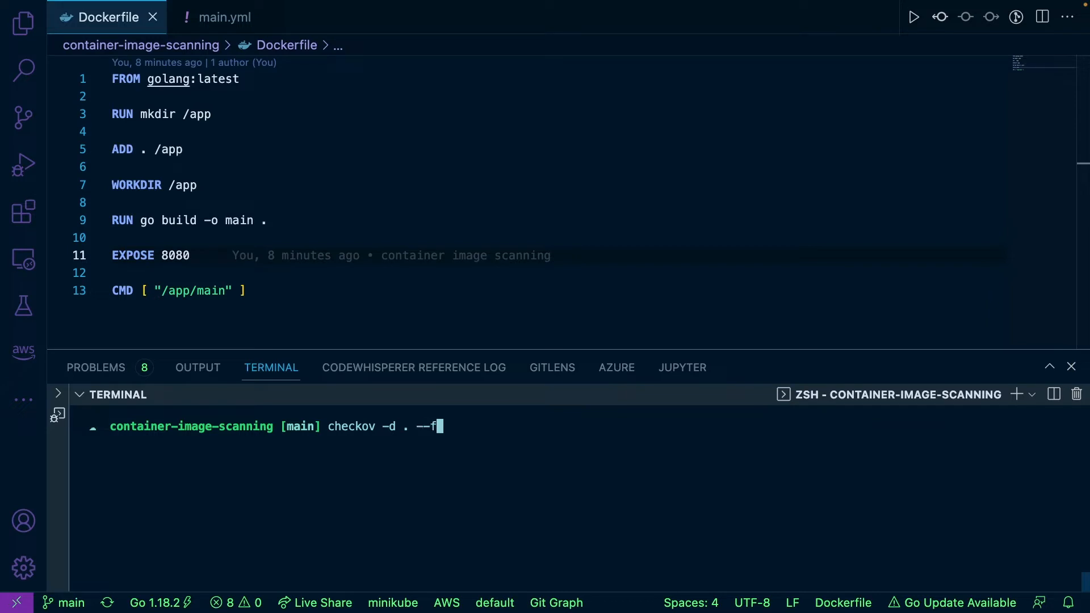
text(ramework dockerfile)
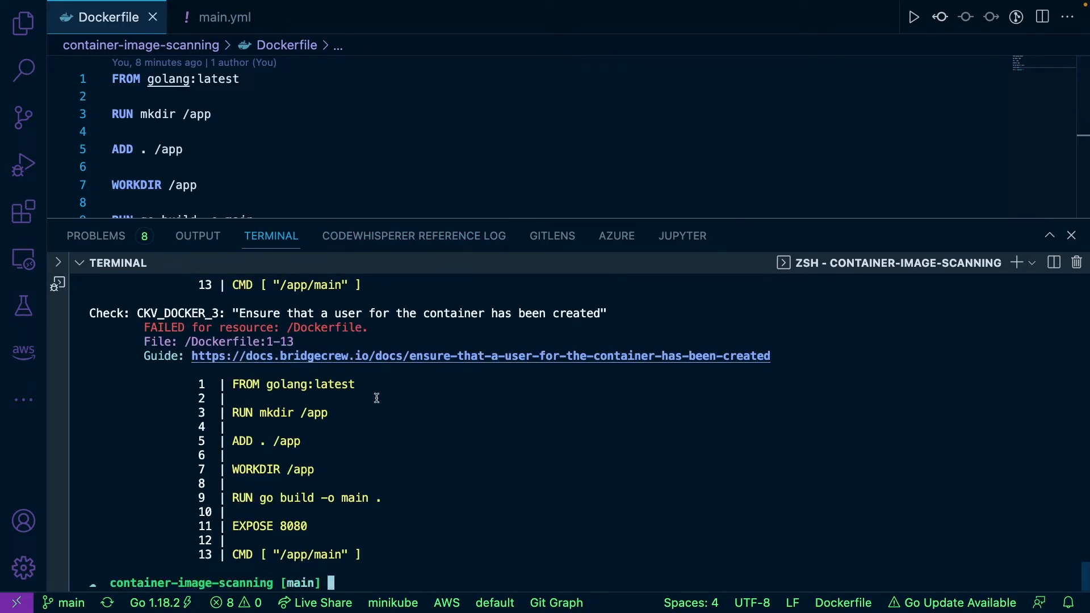
mouse_move(337, 323)
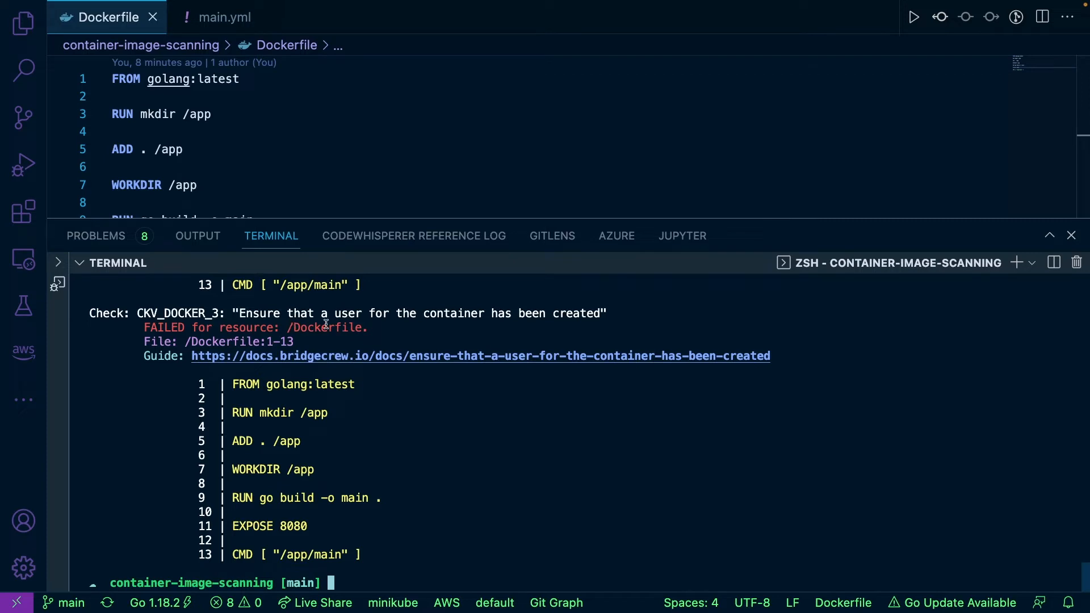
Step: Scroll through the failed ADD, latest tag and HEALTHCHECK checks, then clear the terminal
scroll(down, 3)
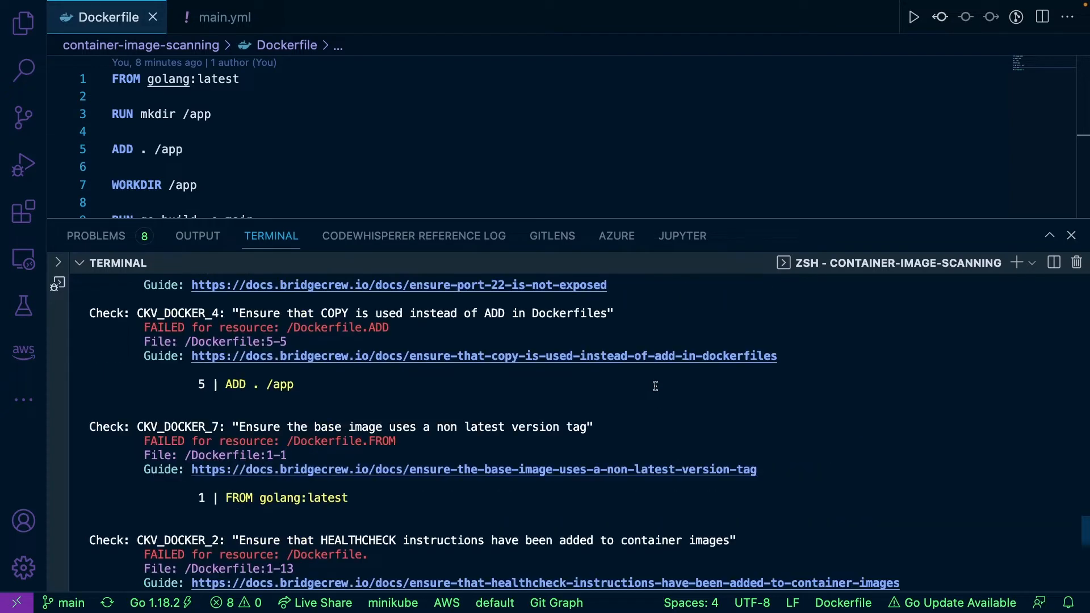
scroll(down, 3)
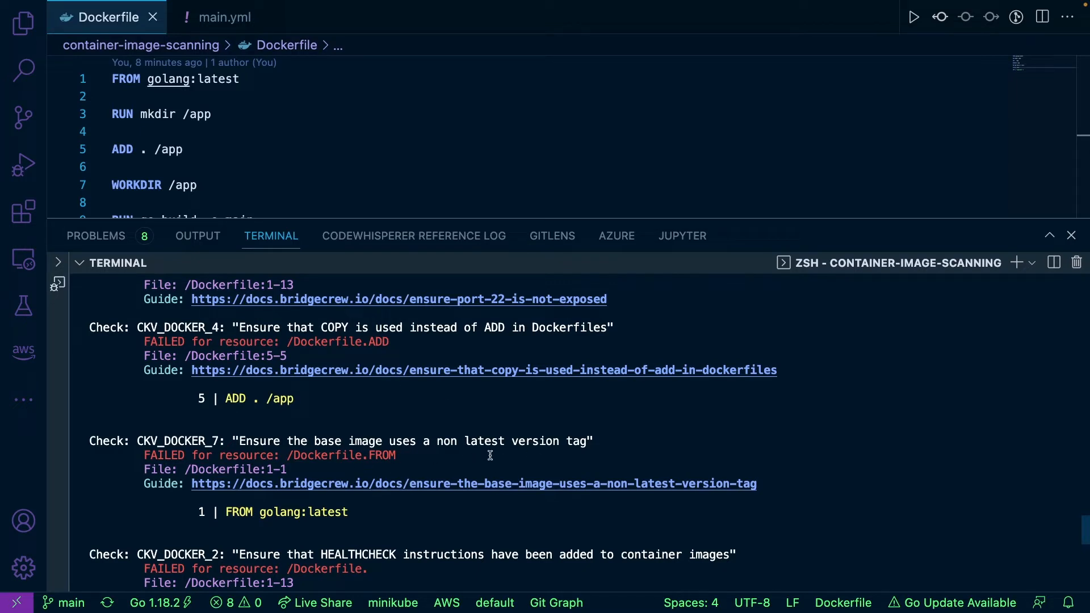
mouse_move(551, 467)
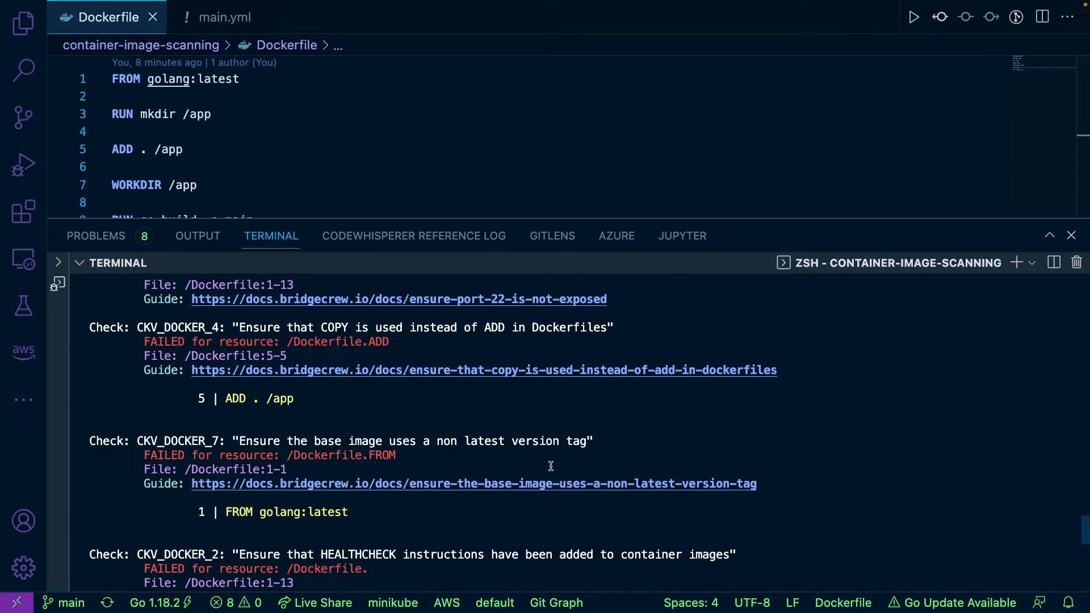
scroll(down, 3)
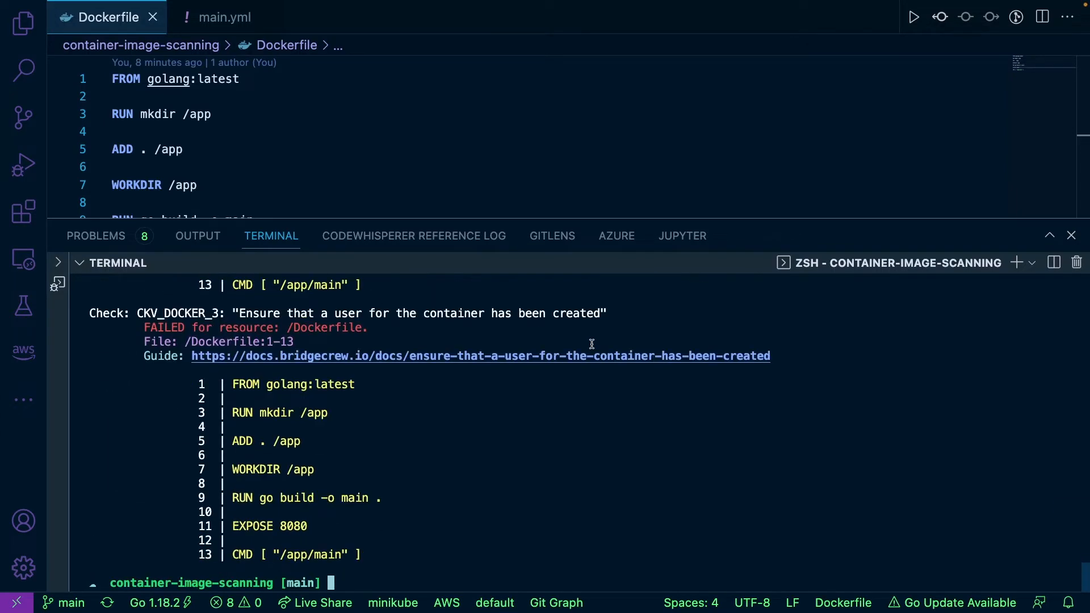
text(cl)
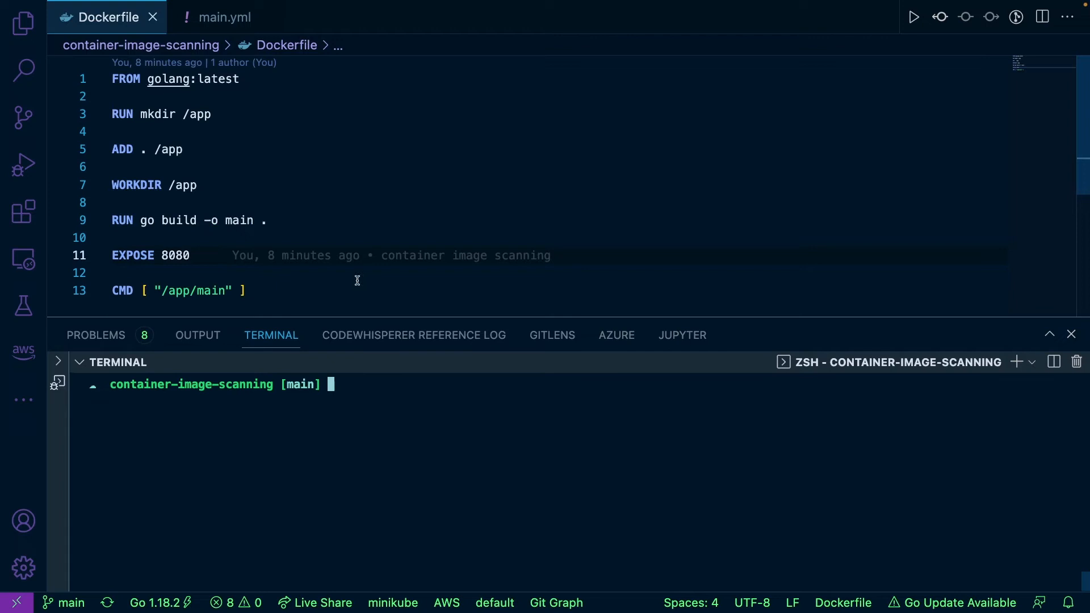
mouse_move(537, 274)
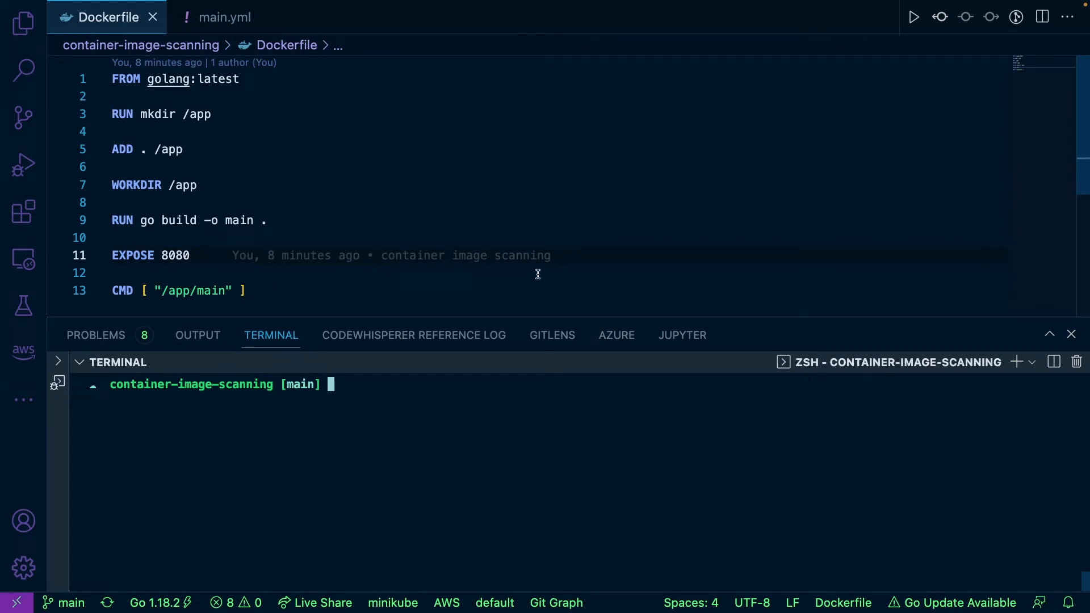
mouse_move(413, 296)
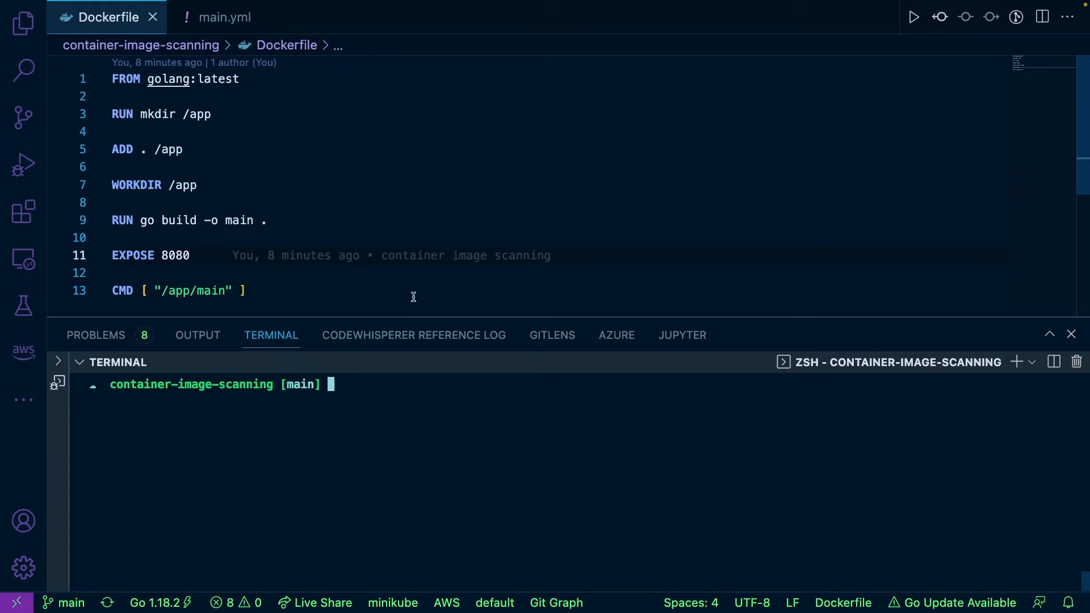
Step: Hide the terminal and show the main.yml workflow defining the Checkov Dockerfile scan job
click(1071, 334)
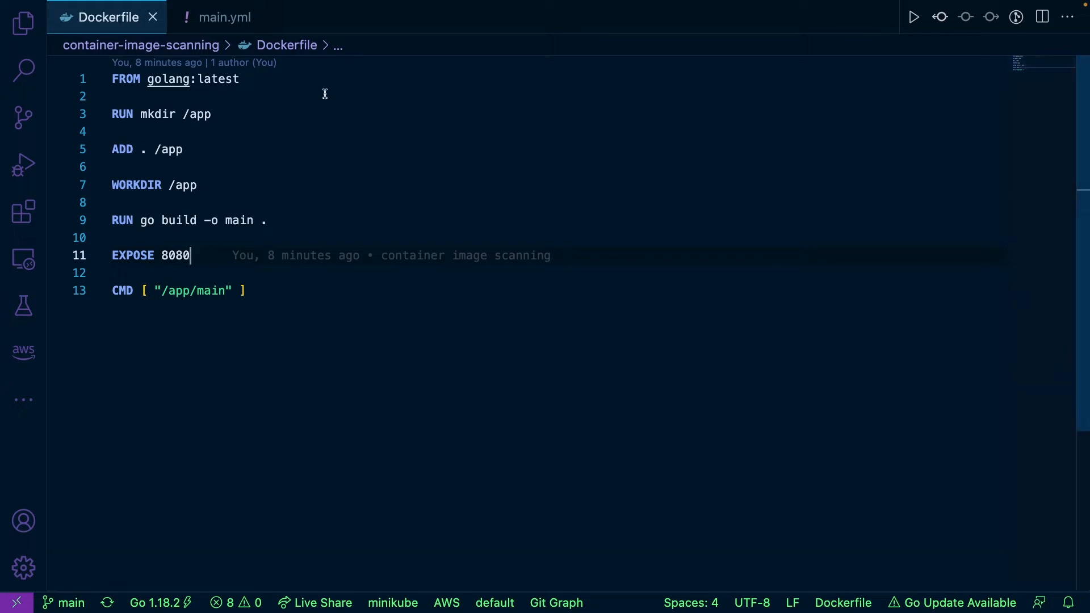
click(224, 17)
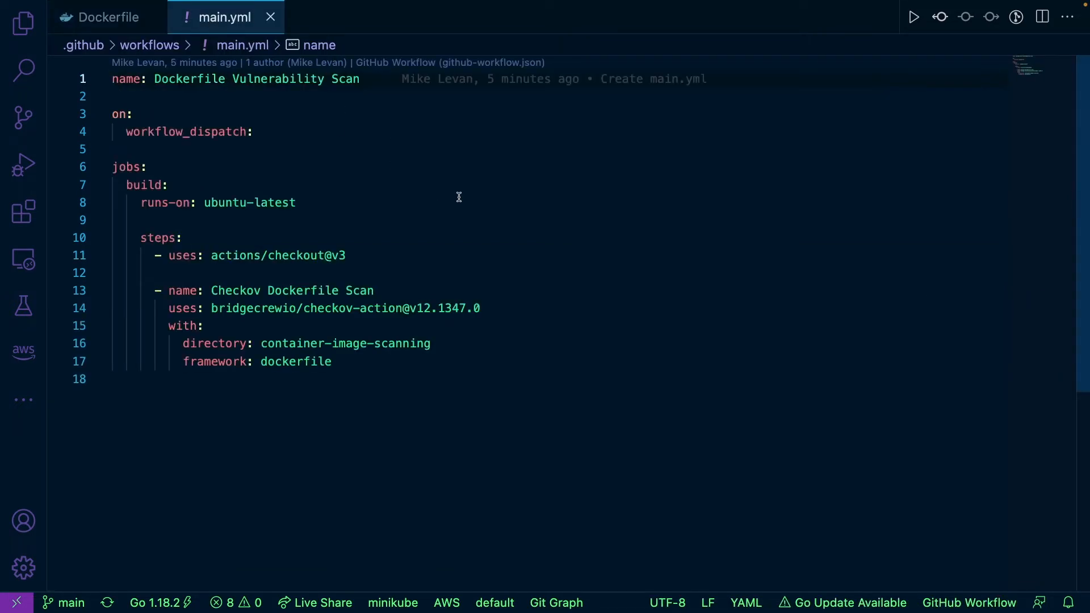
mouse_move(345, 96)
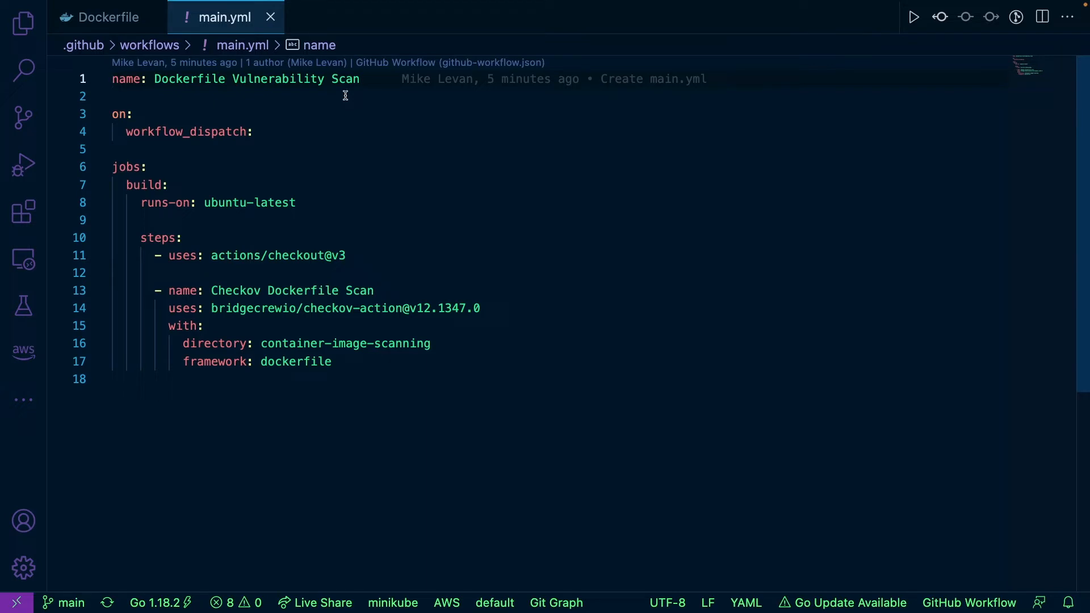
mouse_move(404, 202)
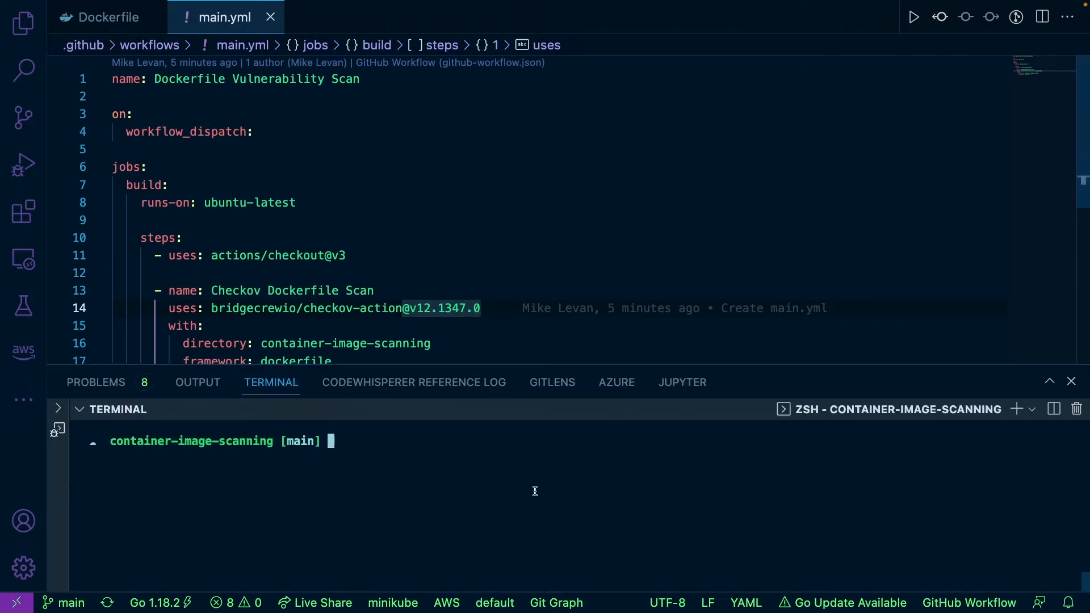
Step: Enter checkov -d . --framework dockerfile in the terminal without running it
text(checkov)
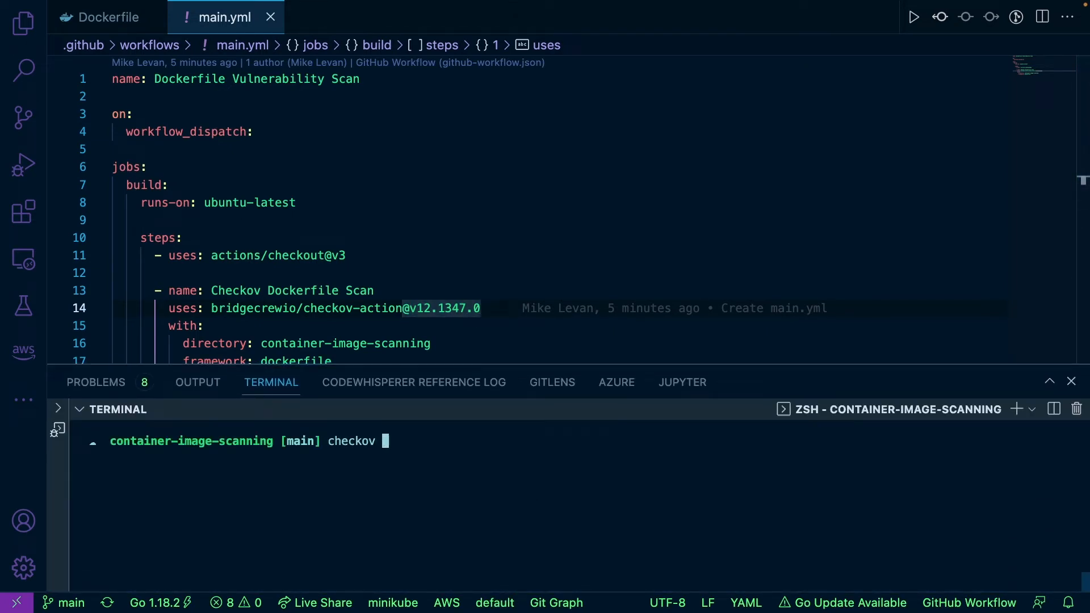
text(-d .)
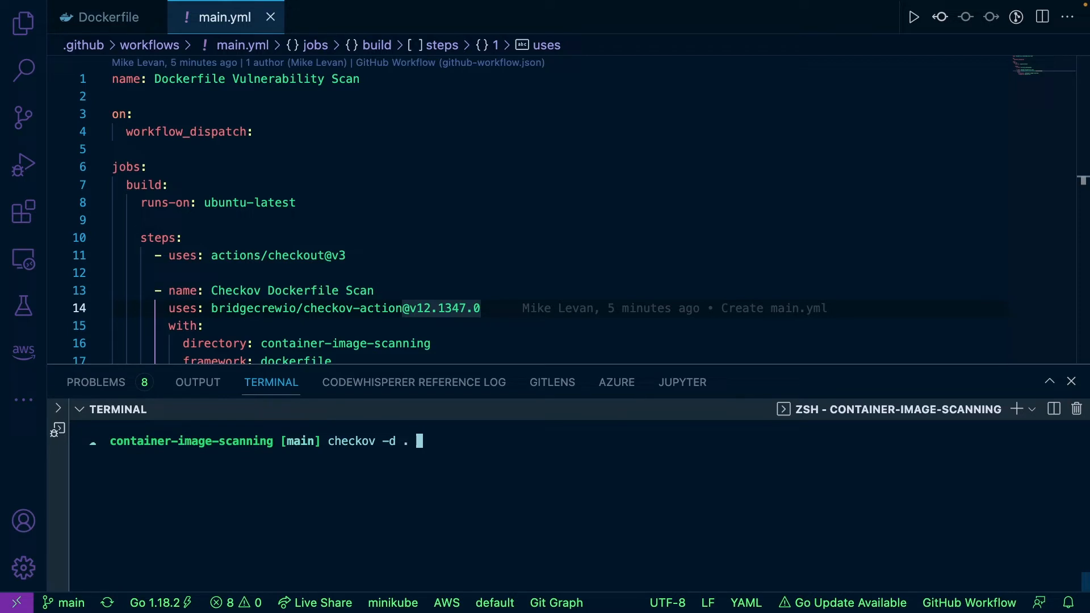
text(--f)
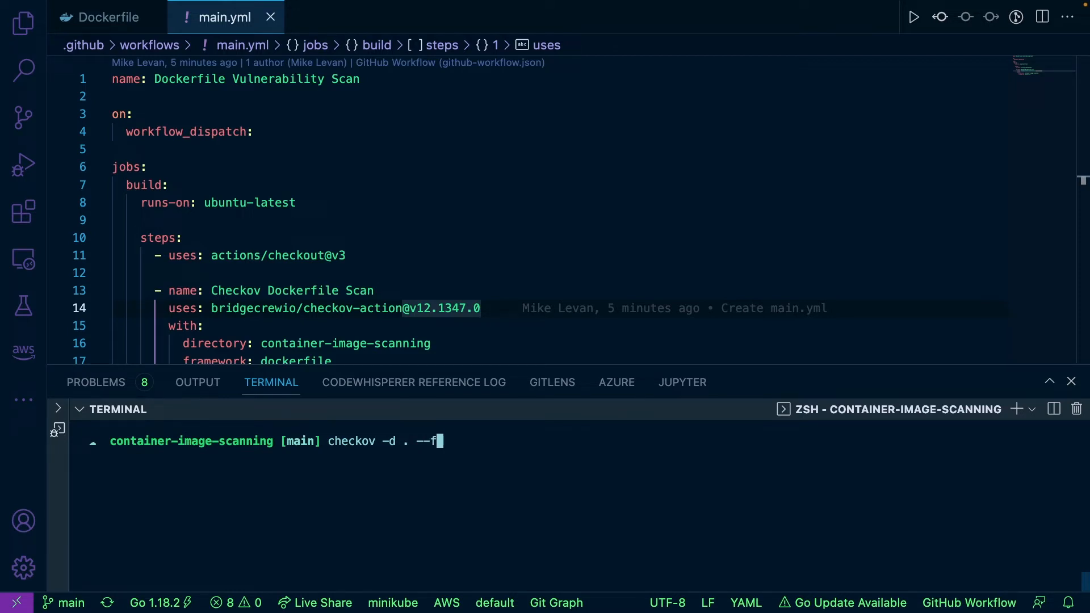
text(ramework dockerfile)
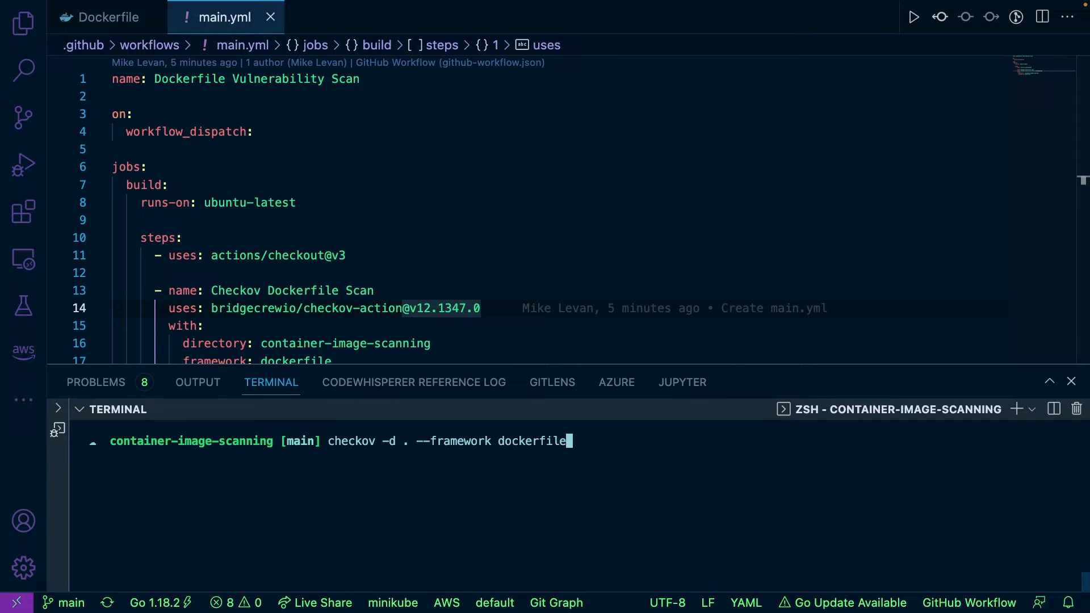
mouse_move(547, 254)
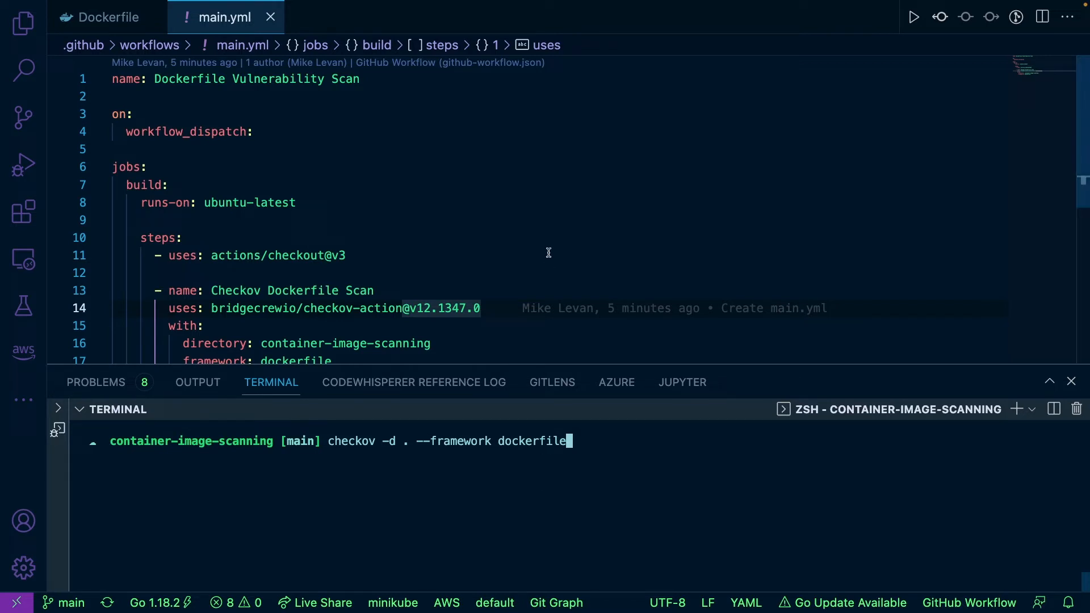
mouse_move(552, 267)
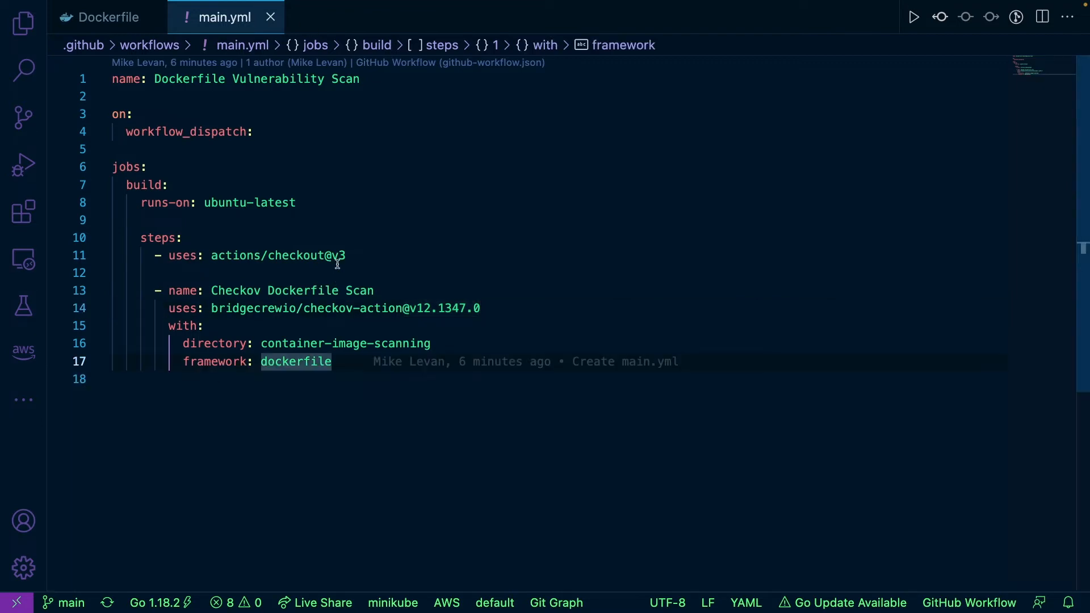
mouse_move(385, 236)
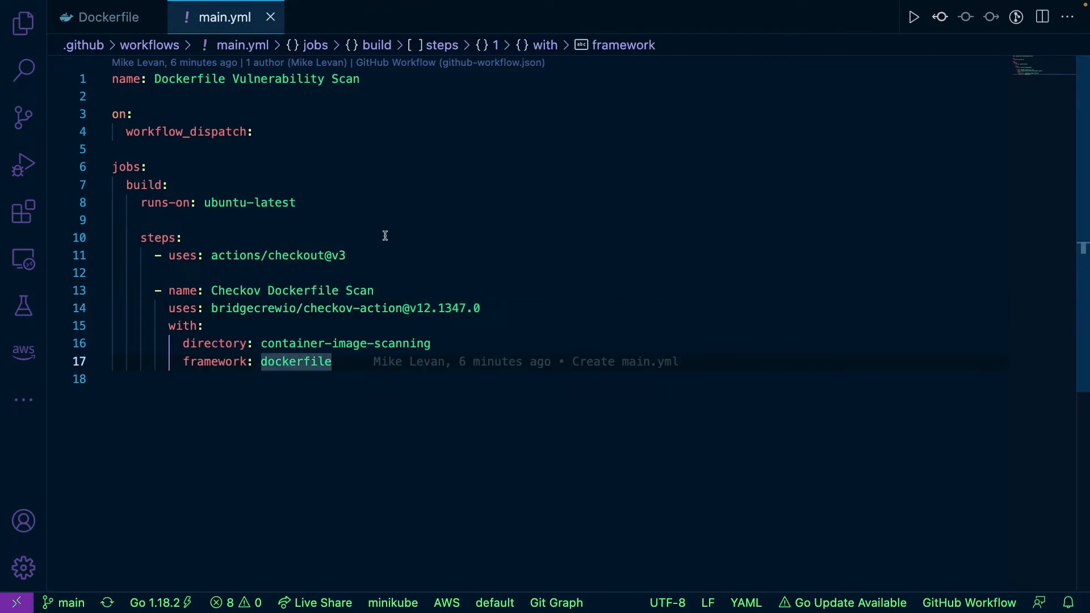
mouse_move(290, 133)
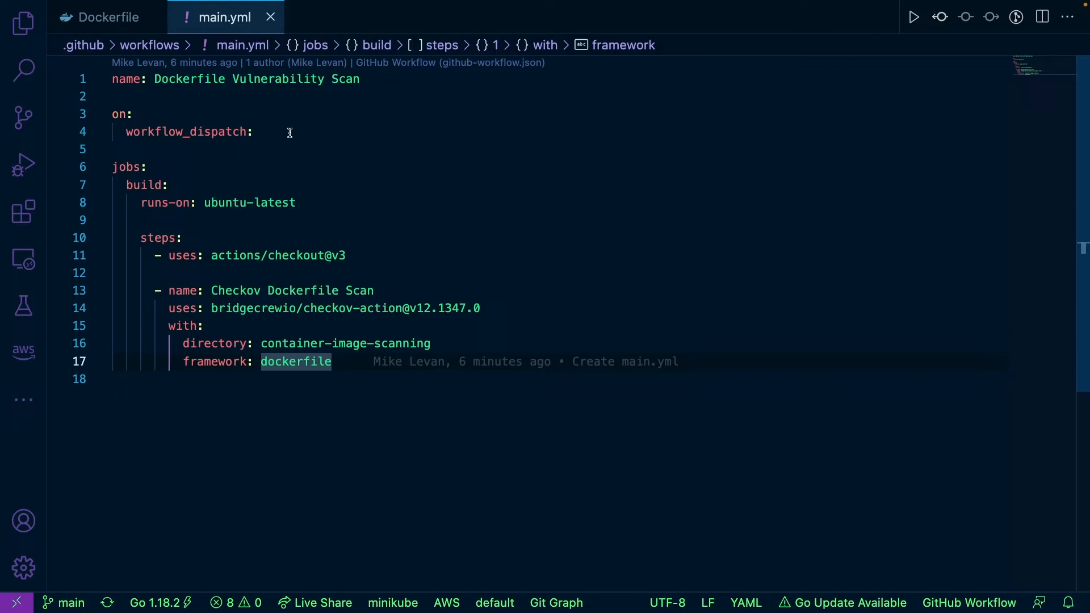
Step: Close the terminal panel so the full main.yml shows in the editor
click(333, 361)
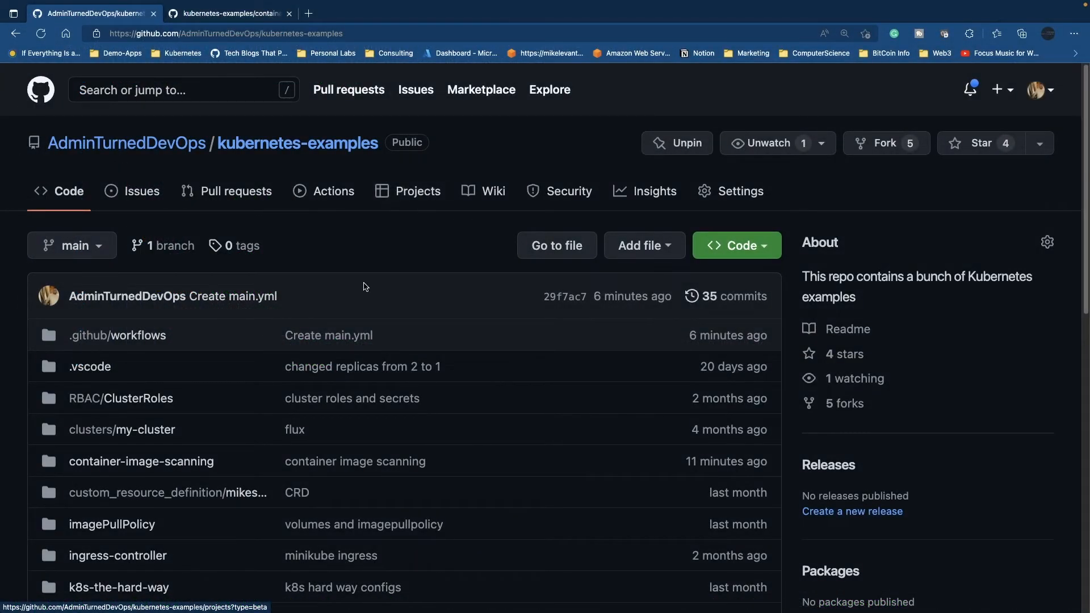
mouse_move(255, 296)
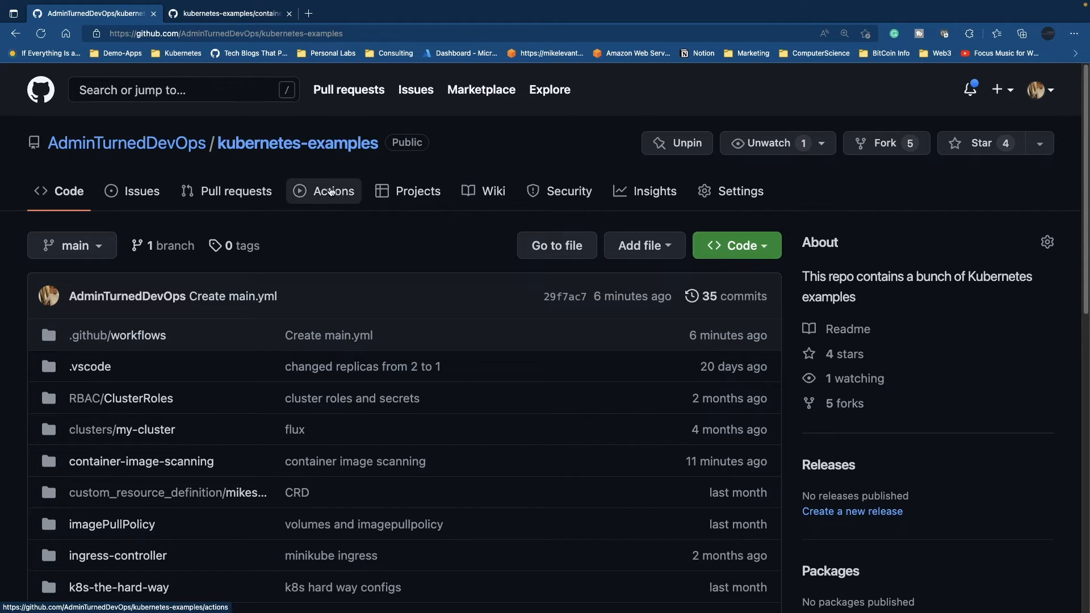
Step: Start drafting a new workflow from the repository's Actions tab
click(332, 190)
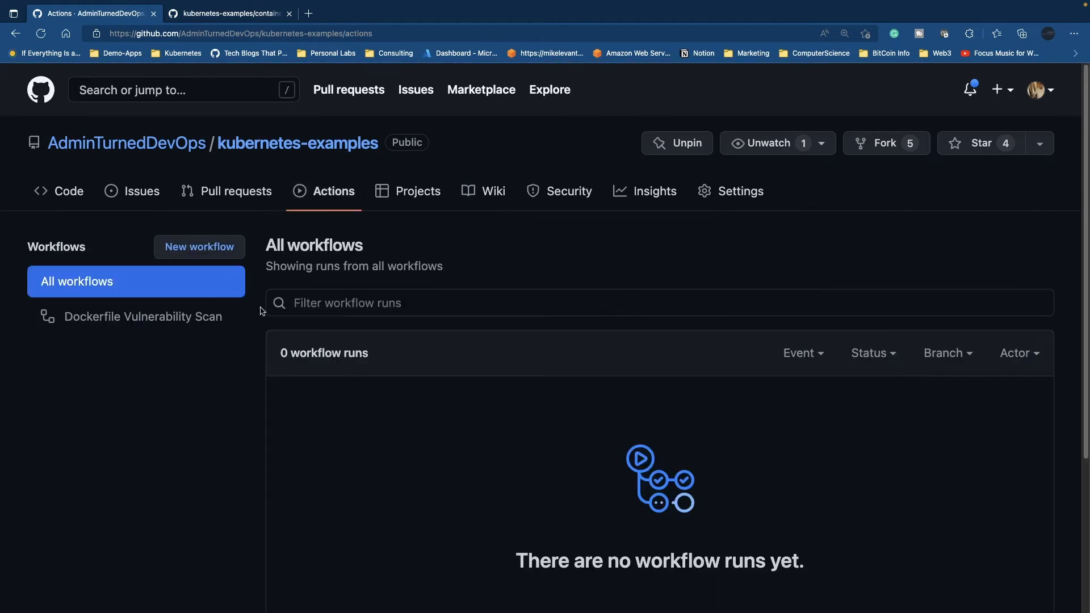
click(198, 247)
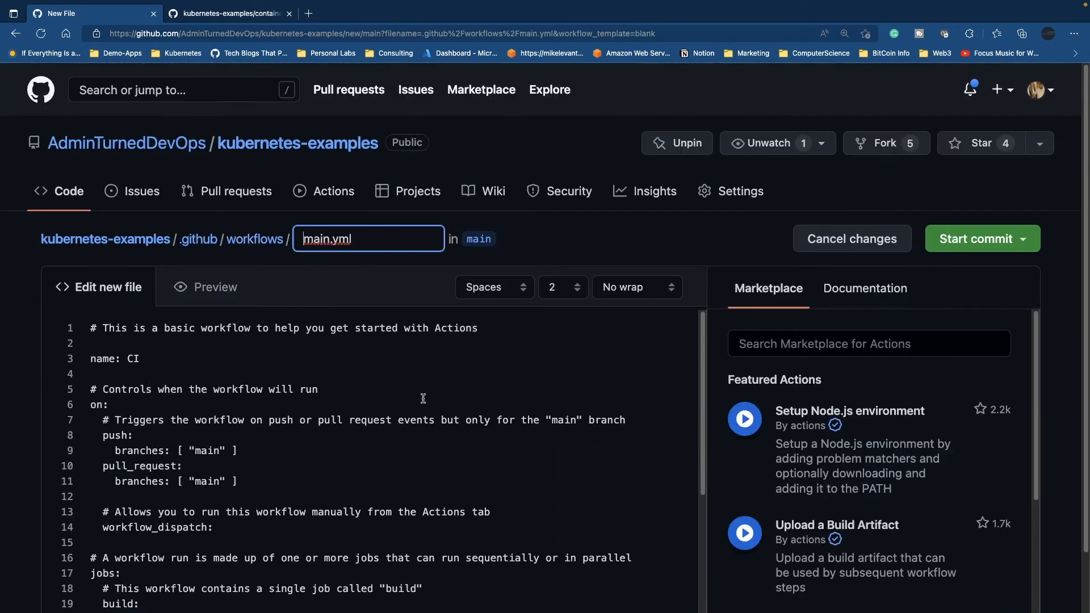
mouse_move(489, 404)
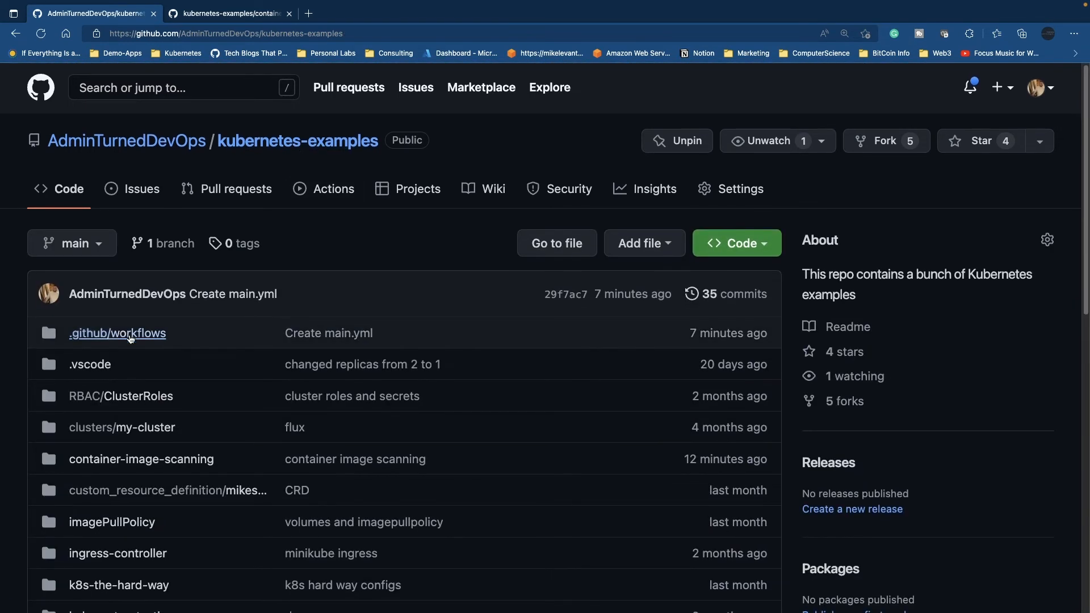
Step: Open main.yml in .github/workflows showing the Dockerfile Vulnerability Scan job
click(117, 332)
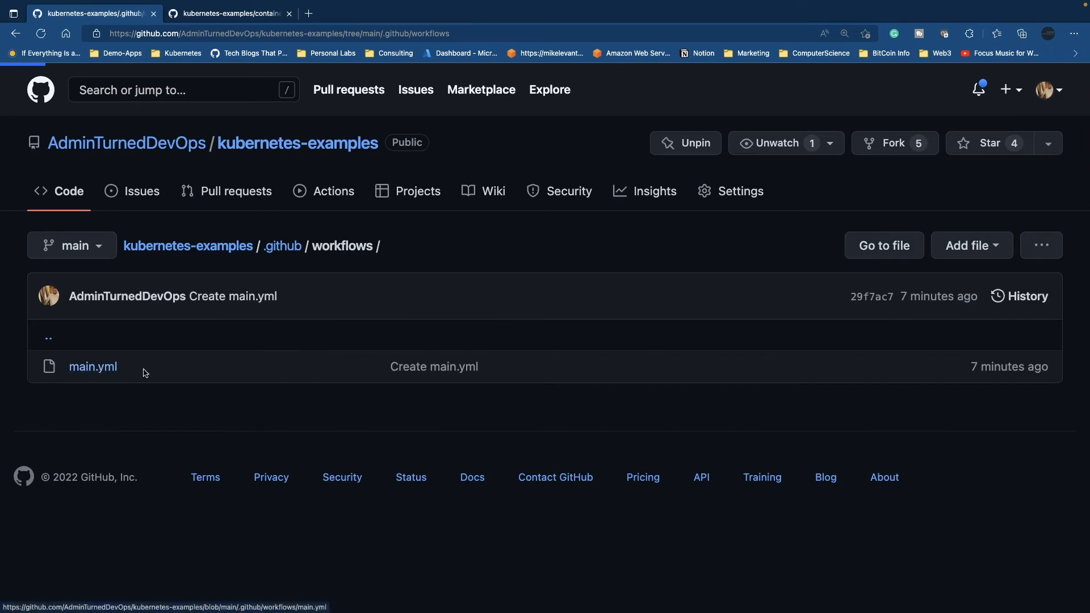
click(92, 367)
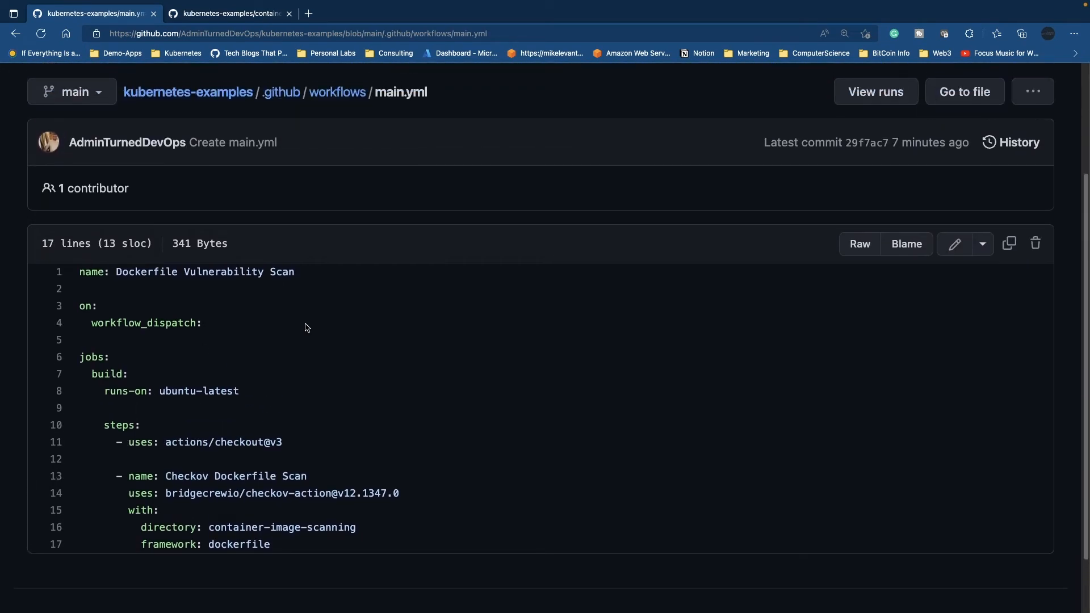
scroll(up, 3)
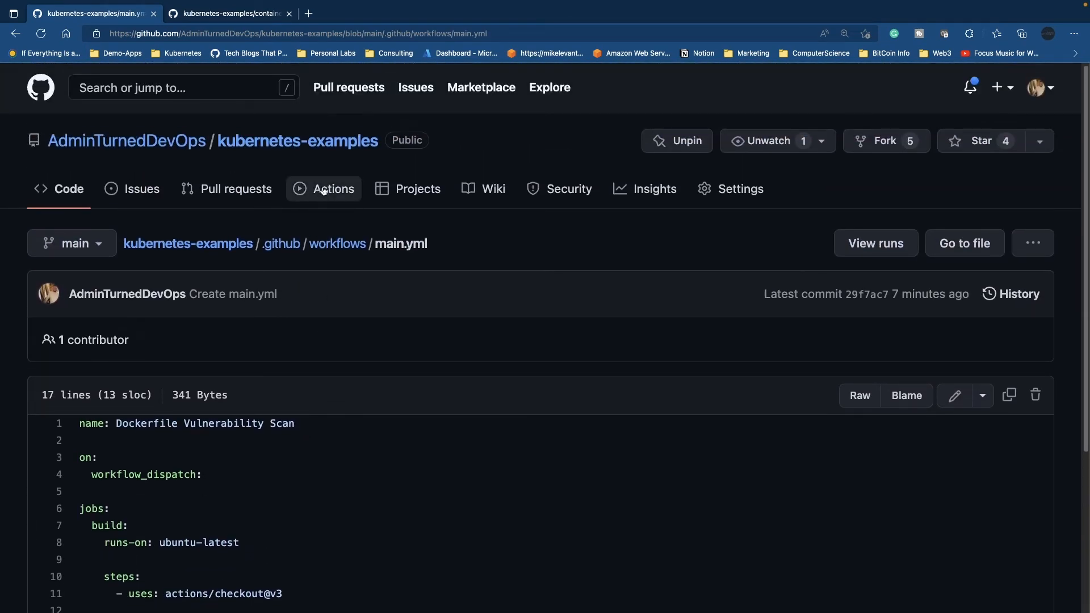
Step: Manually run the Dockerfile Vulnerability Scan workflow on the main branch from Actions
click(323, 189)
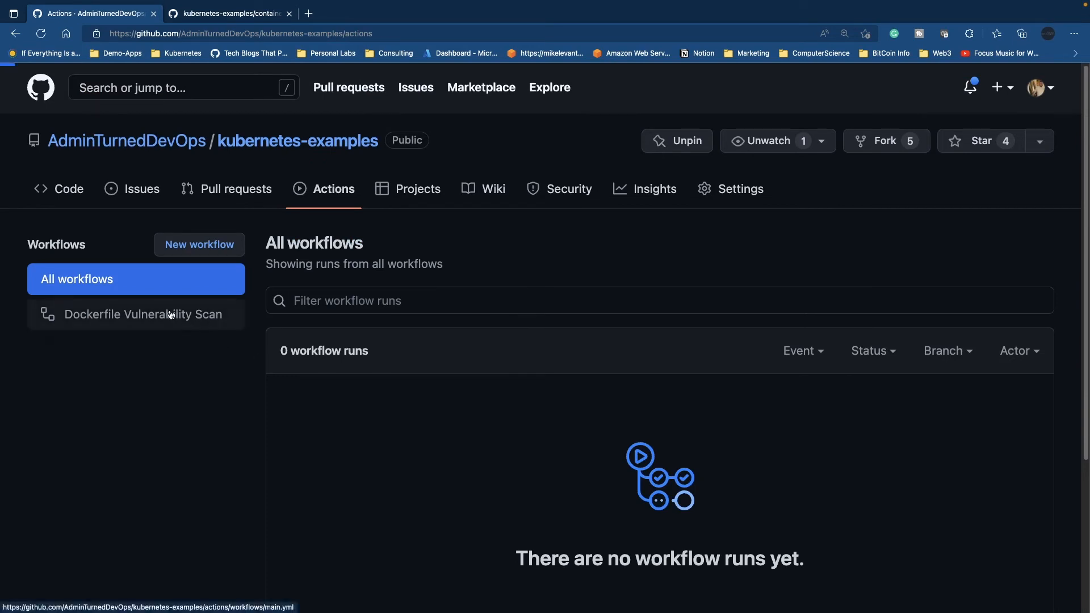
click(143, 315)
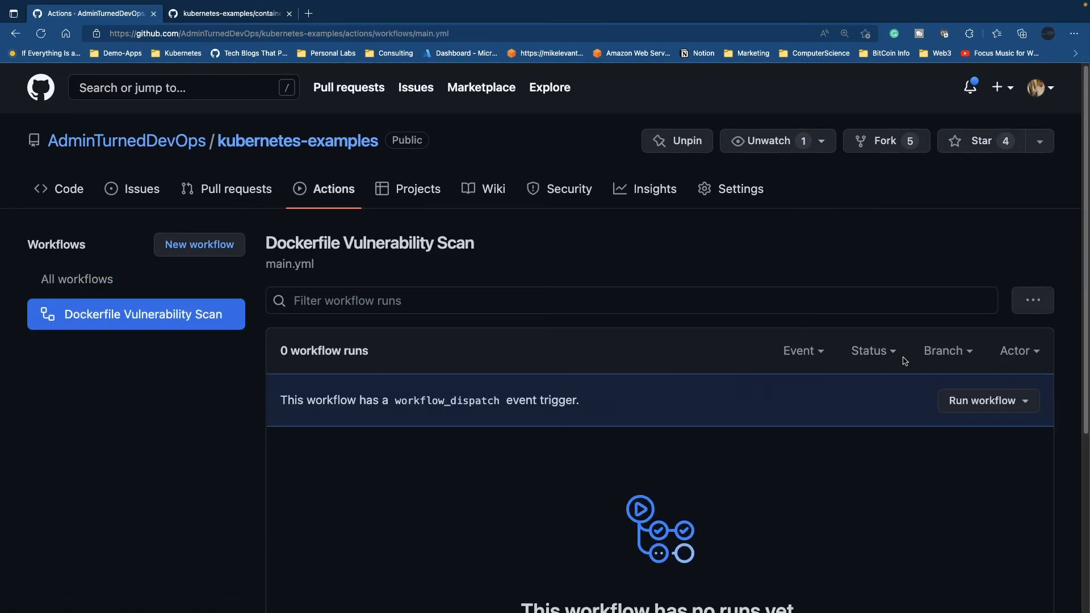
click(987, 401)
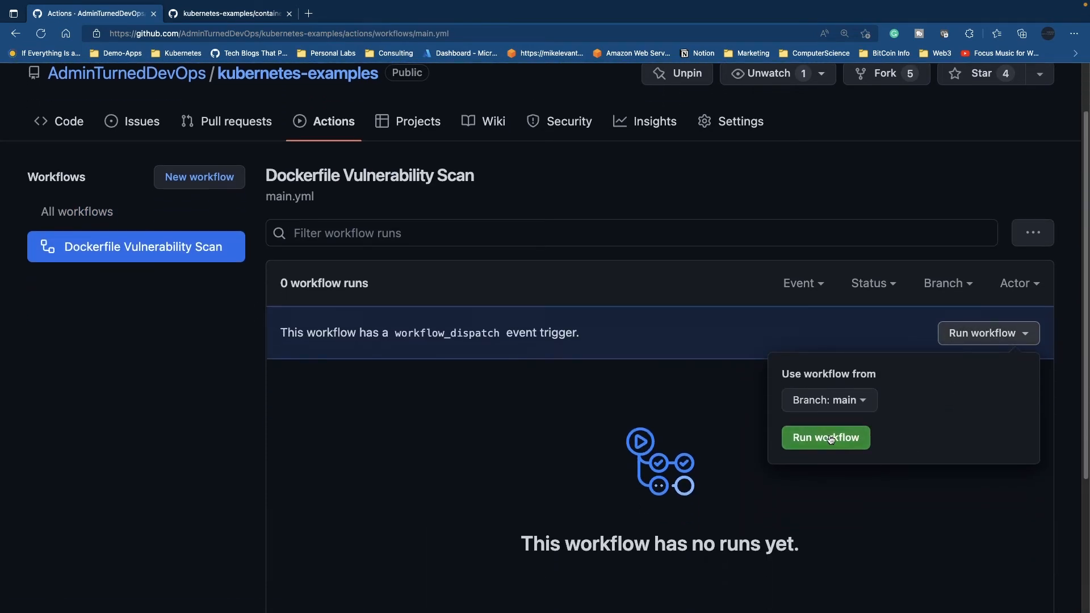
click(825, 437)
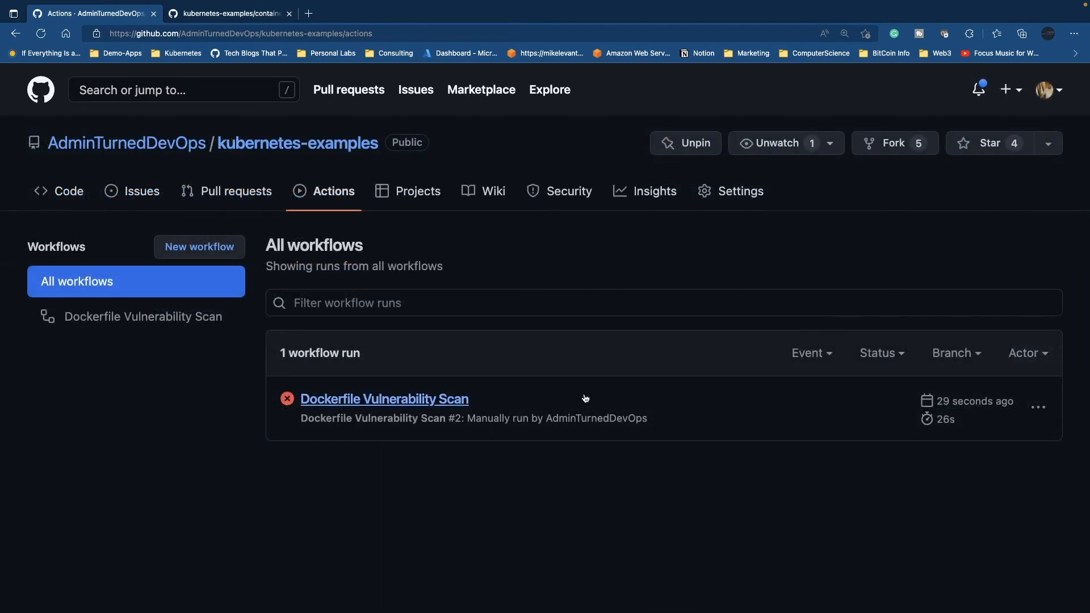
mouse_move(385, 399)
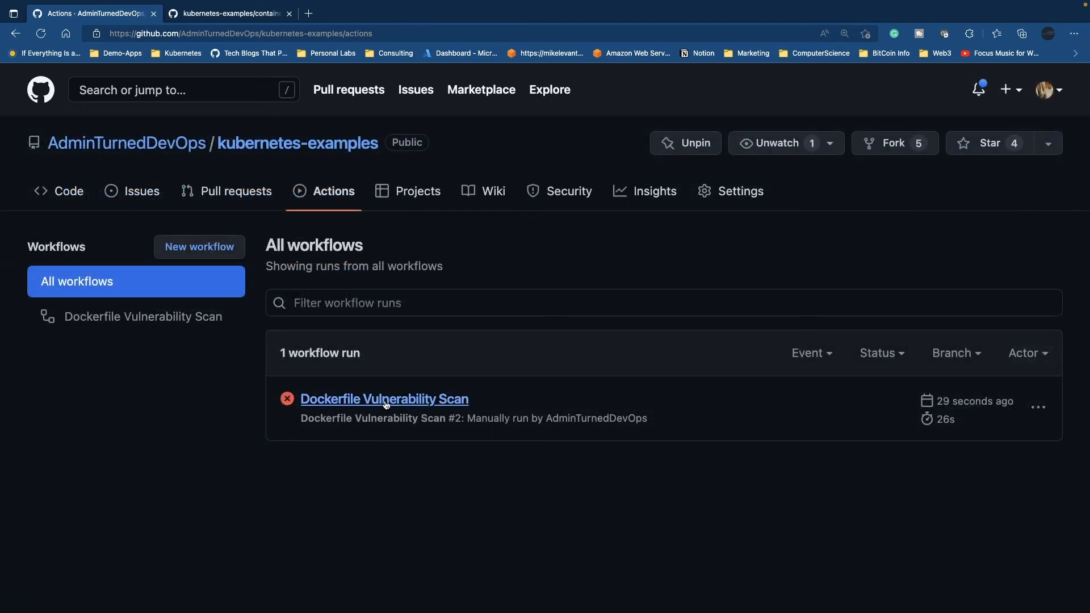
Step: Open the failed run's build job log and scroll through its four failed Checkov checks
click(384, 399)
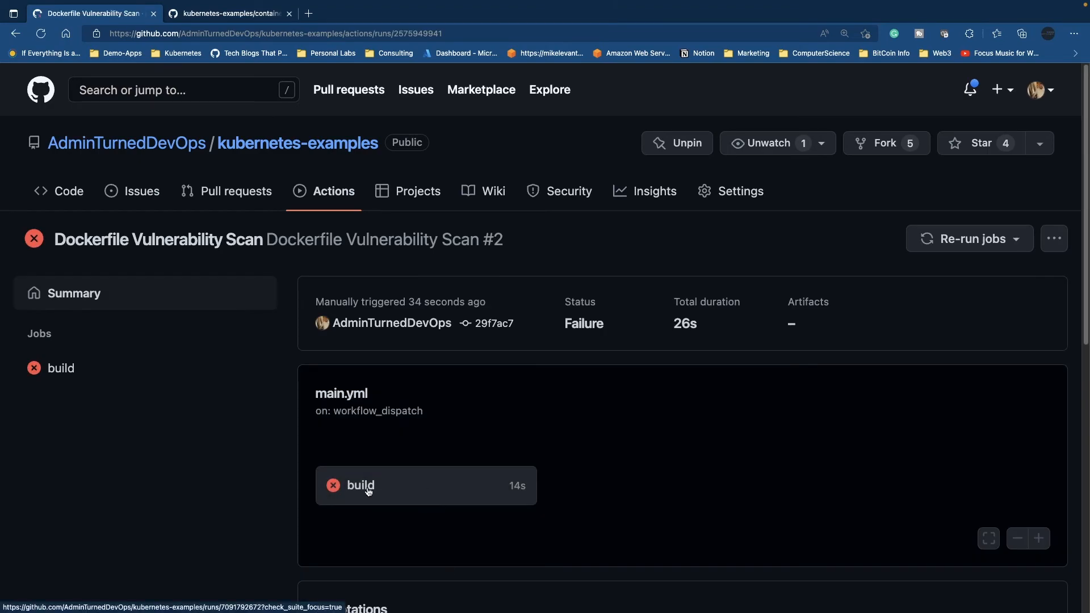
click(360, 485)
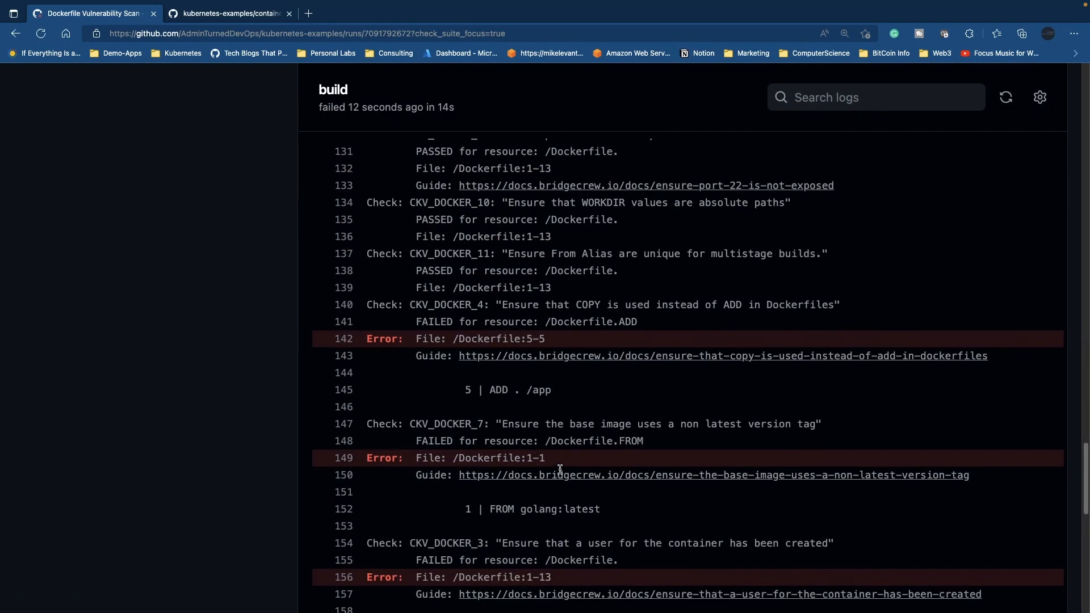
scroll(up, 3)
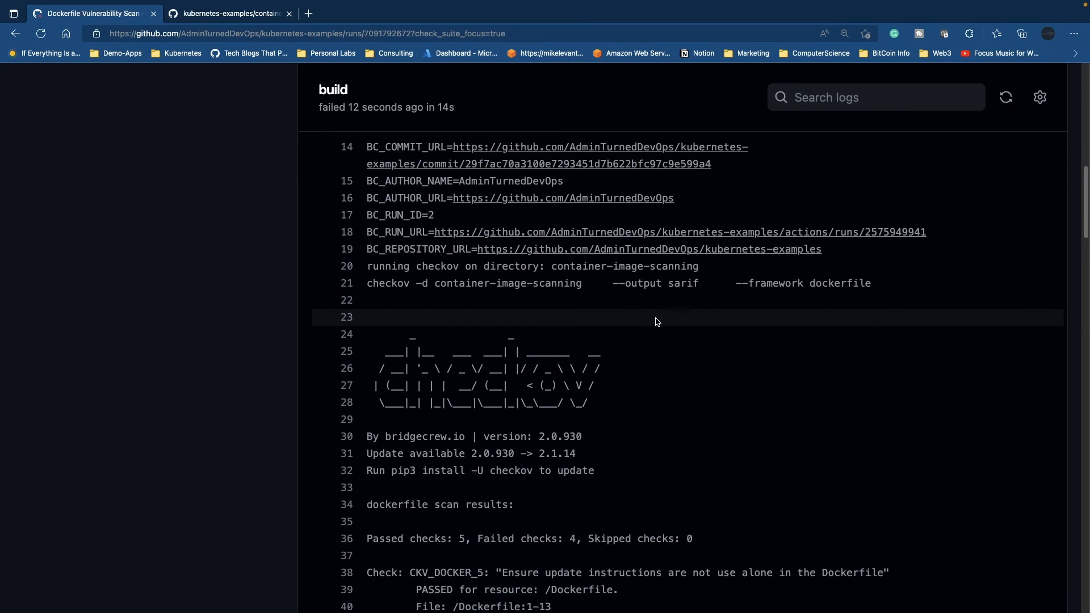
scroll(down, 3)
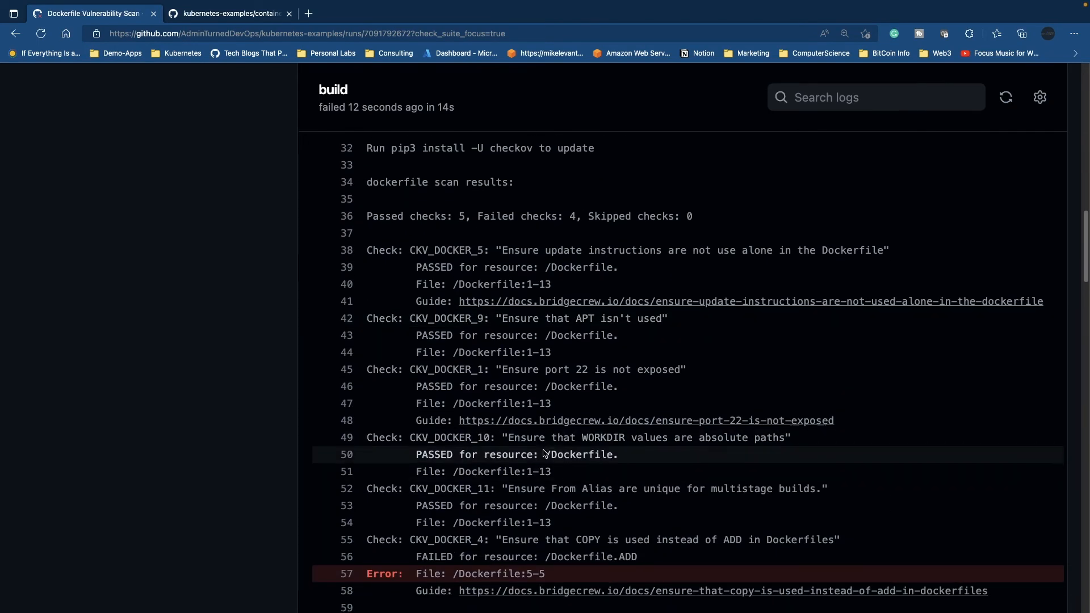
scroll(down, 3)
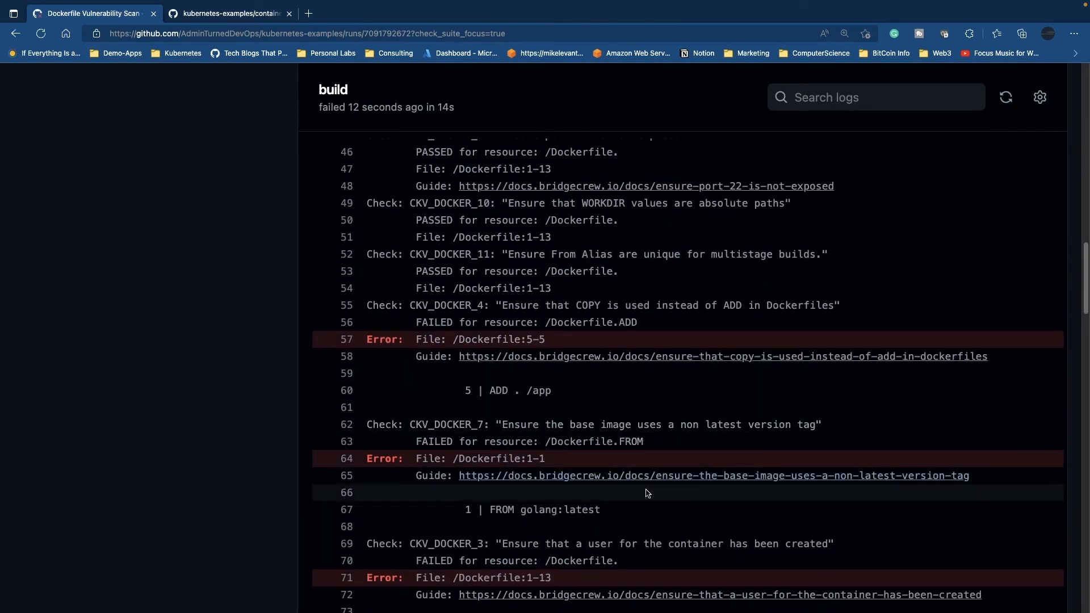
mouse_move(652, 505)
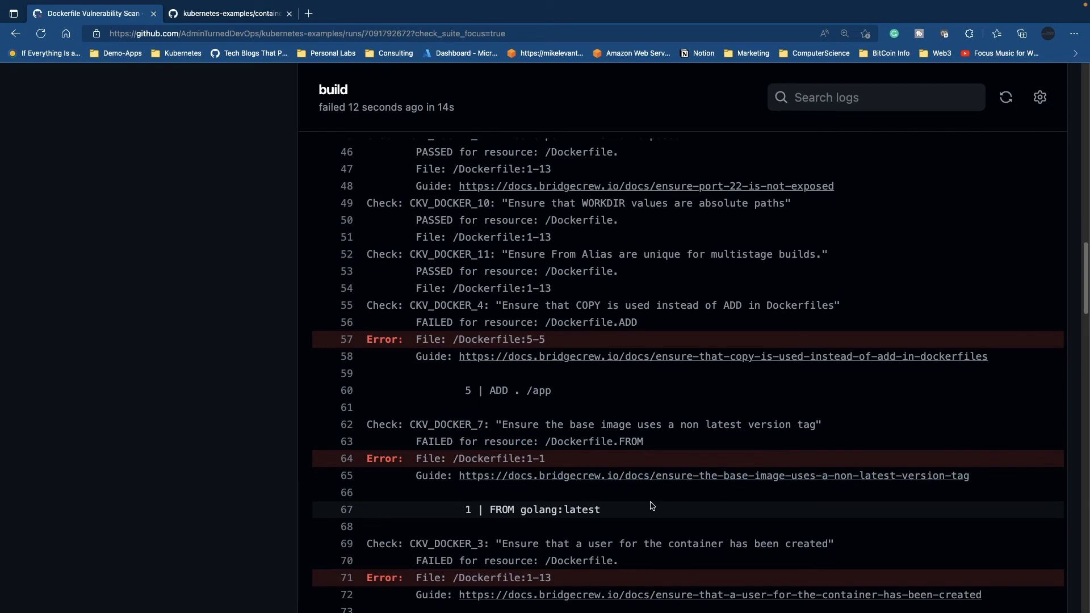
scroll(down, 3)
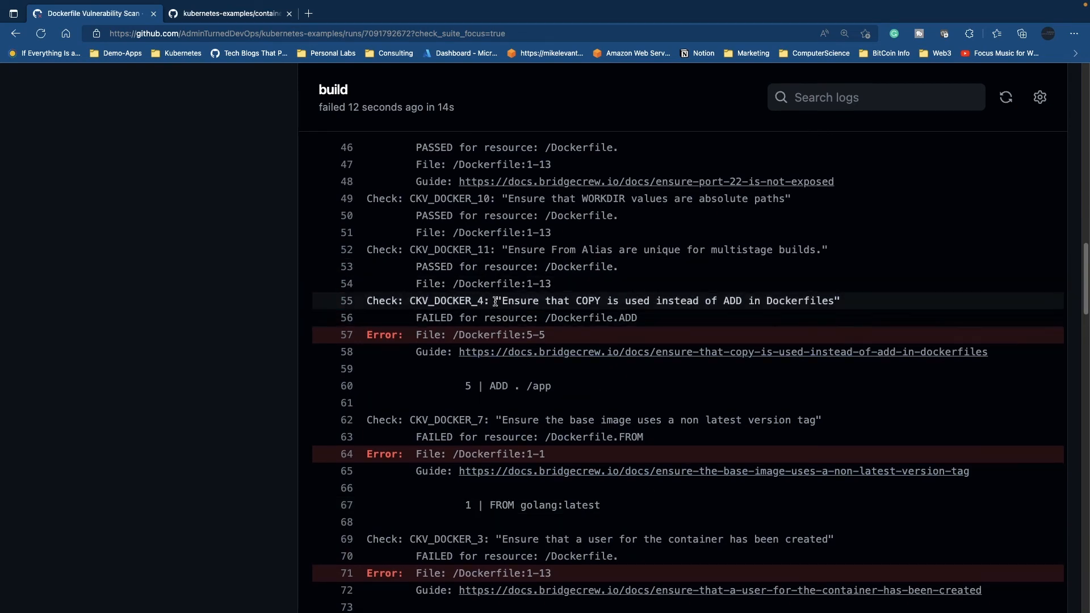
scroll(down, 3)
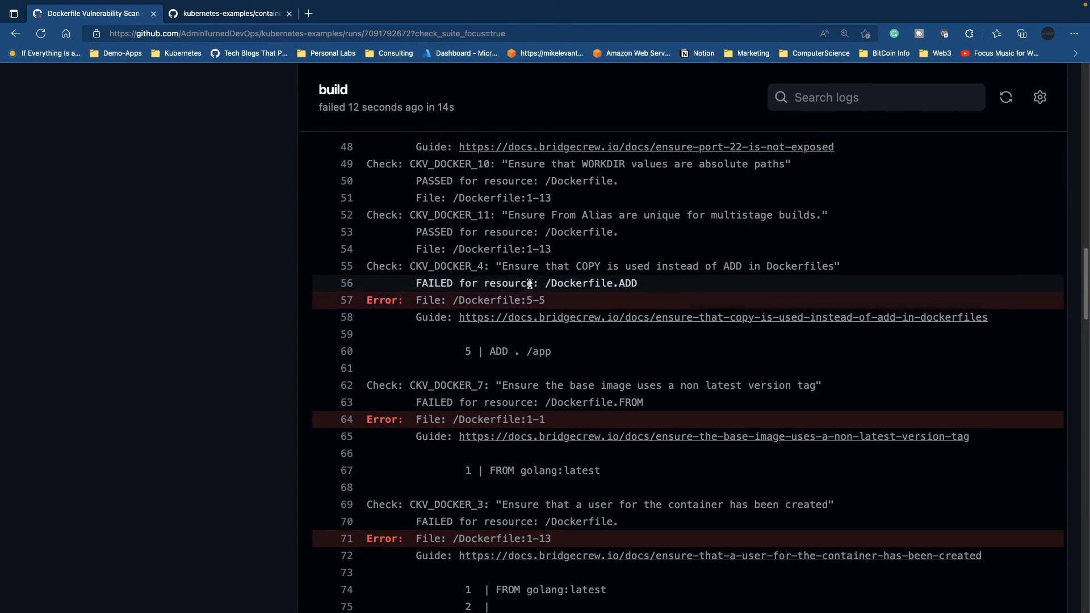
mouse_move(457, 394)
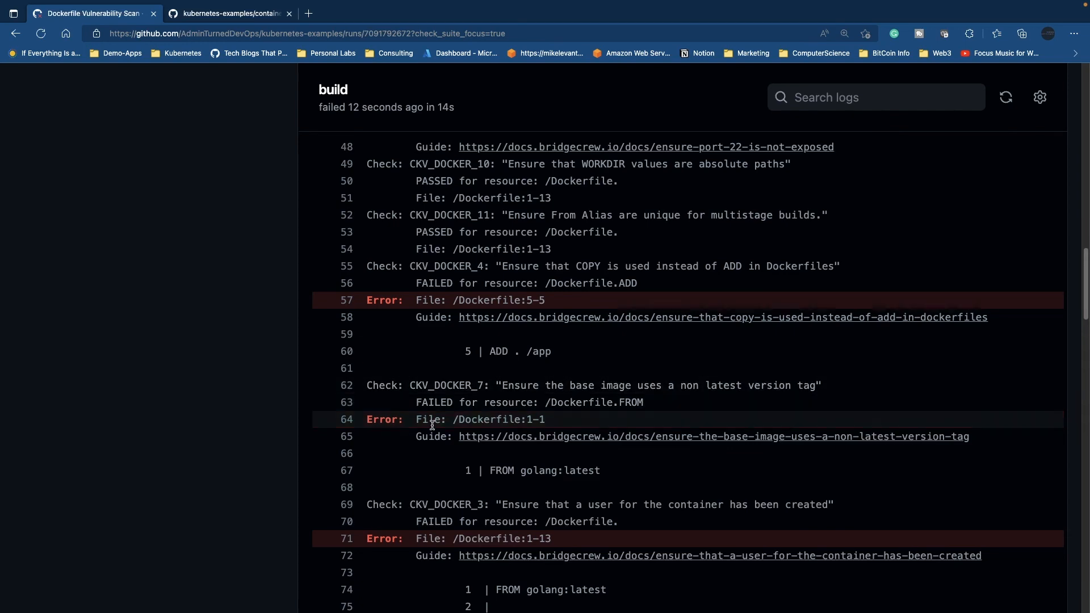
mouse_move(547, 351)
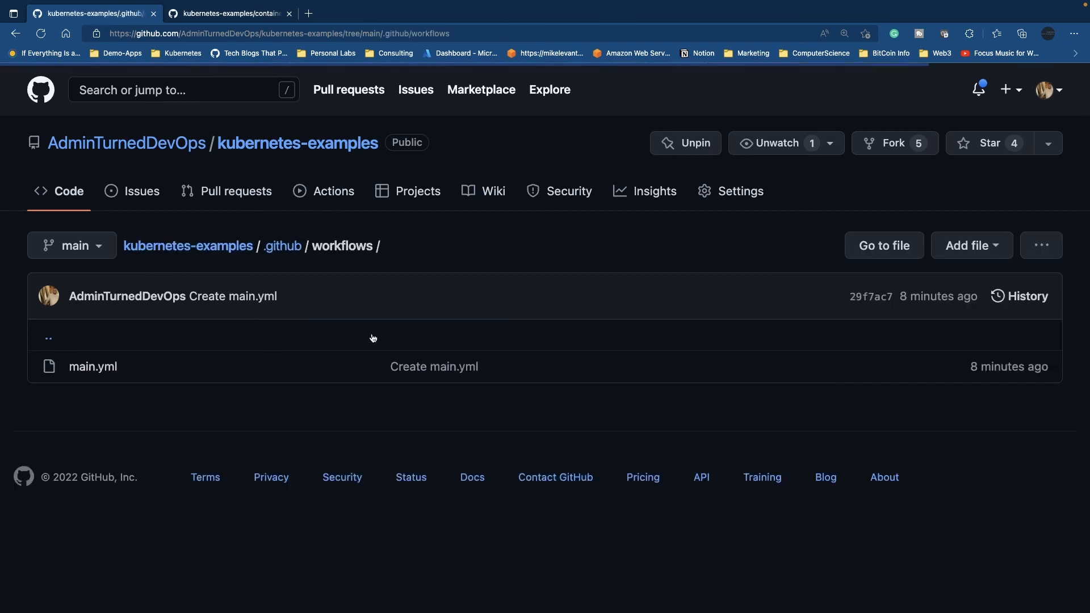
Step: Open main.yml and highlight the Checkov scan step on the container-image-scanning directory
click(92, 367)
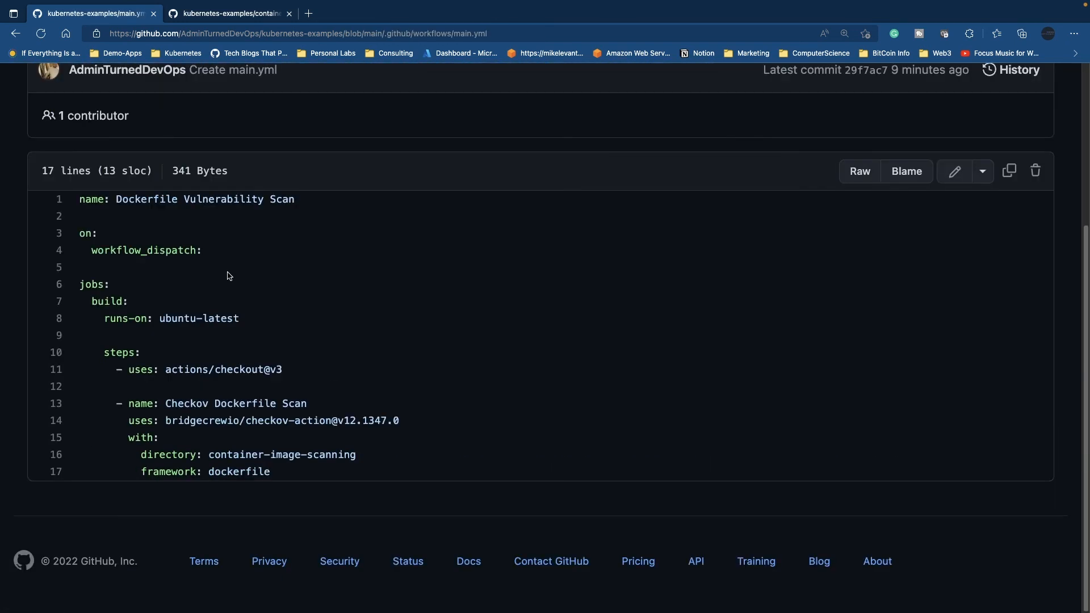
mouse_move(250, 358)
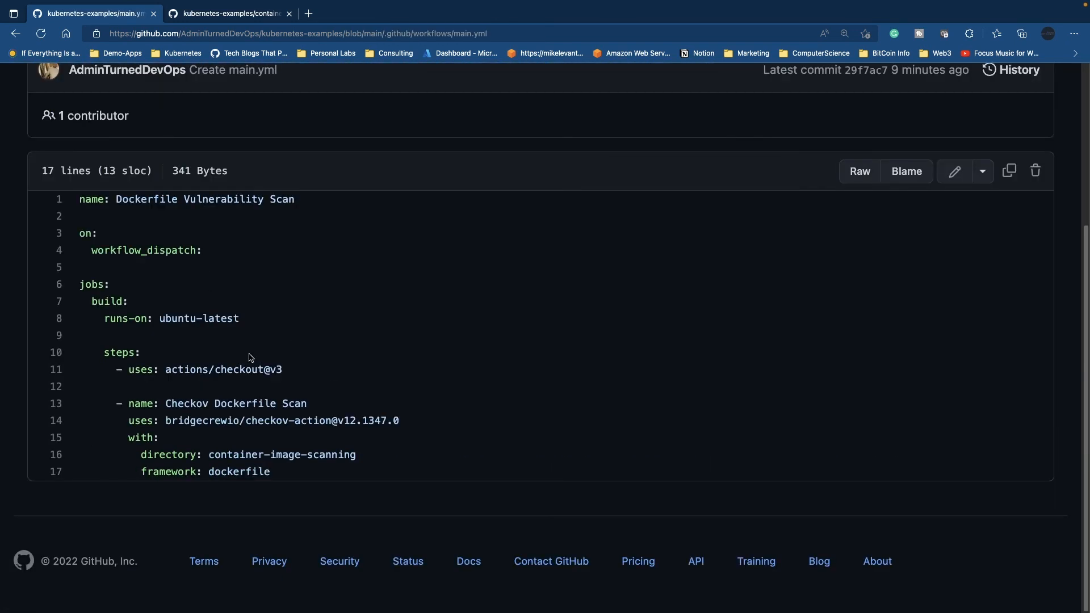
mouse_move(229, 487)
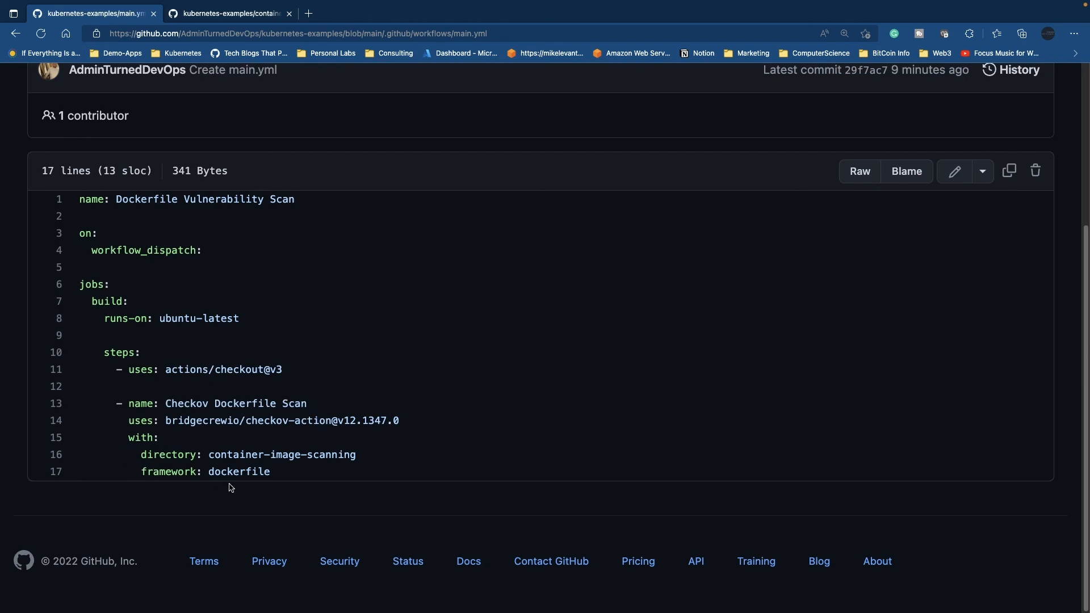
mouse_move(234, 436)
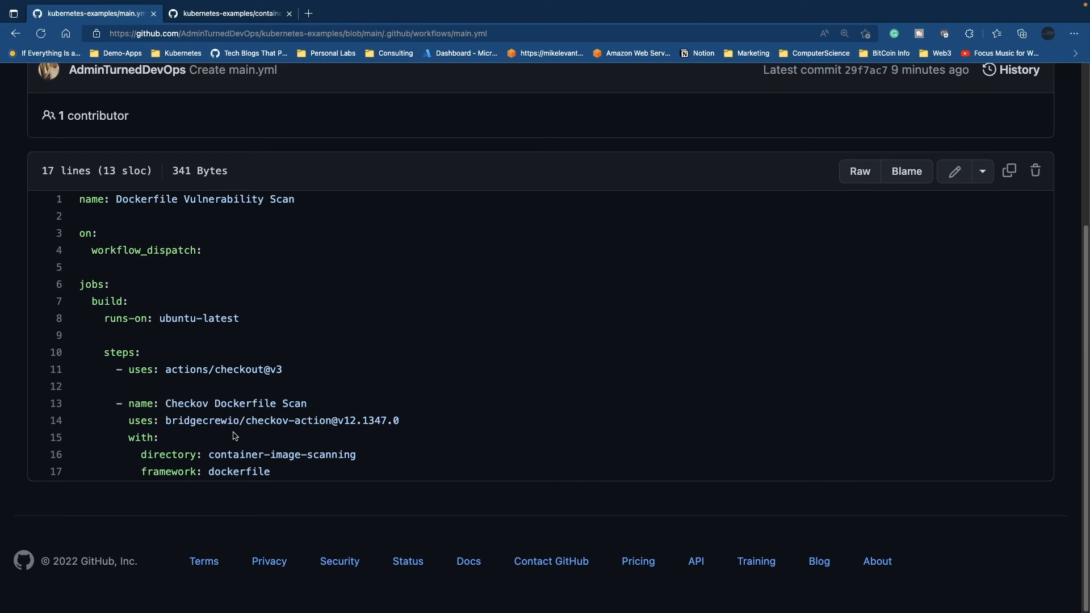
drag(165, 403, 303, 403)
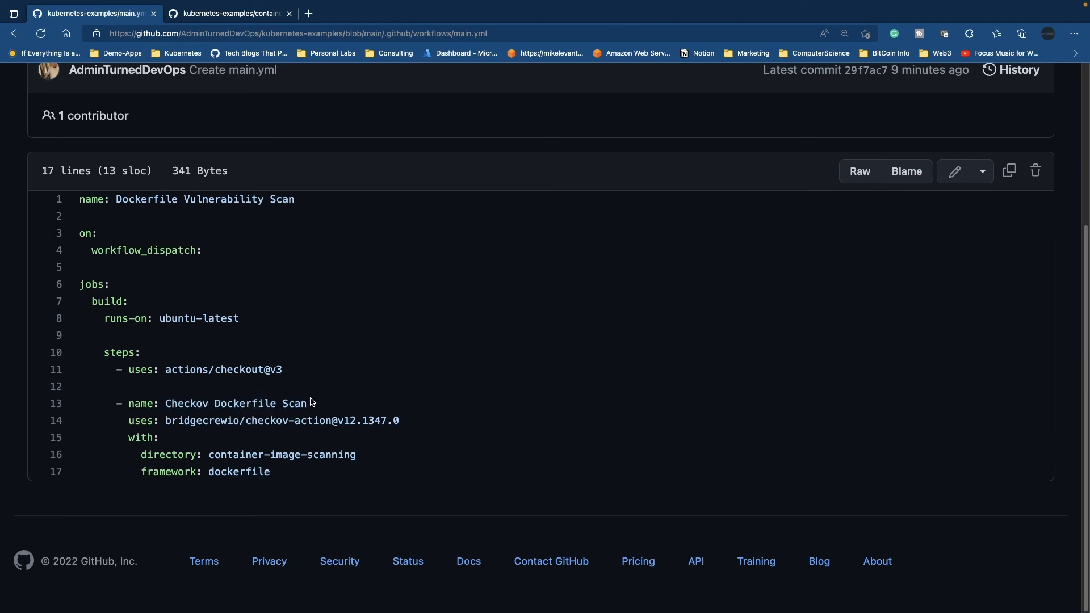
mouse_move(372, 417)
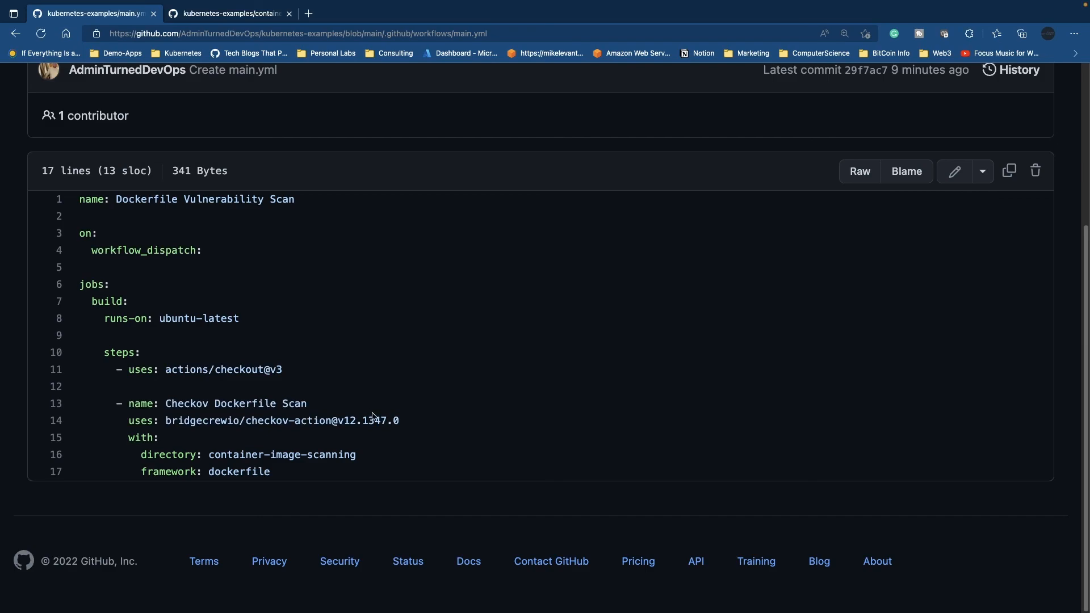